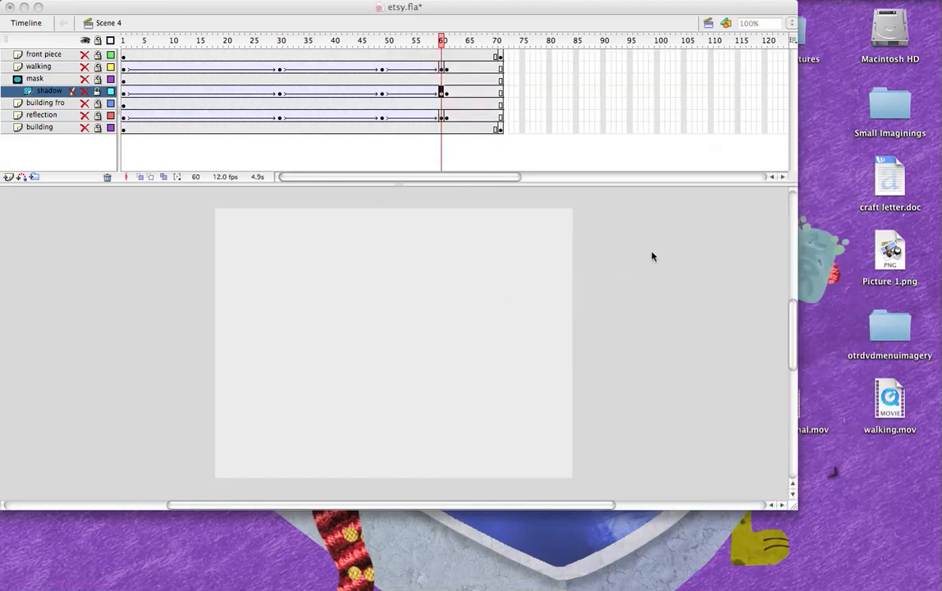
mouse_move(657, 255)
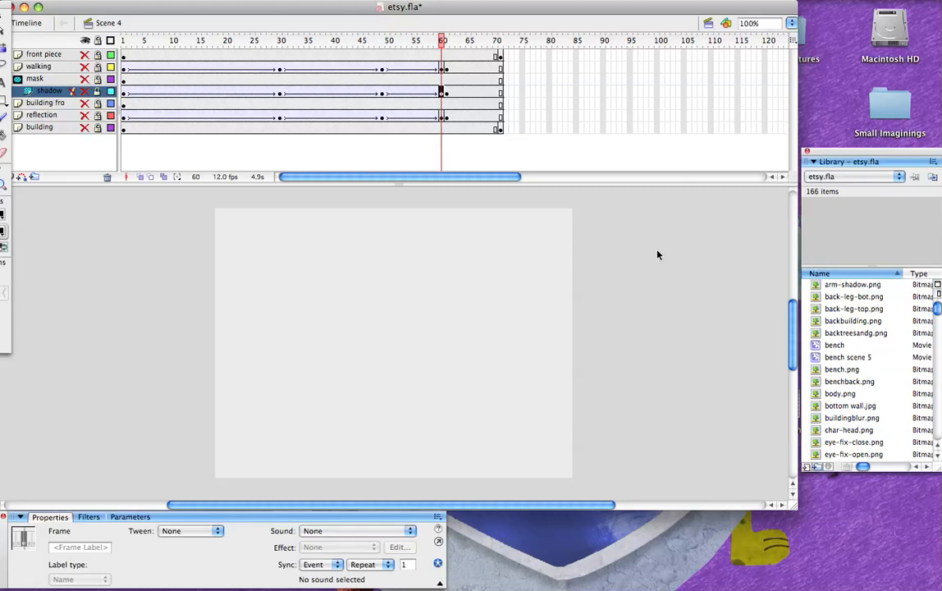
mouse_move(665, 266)
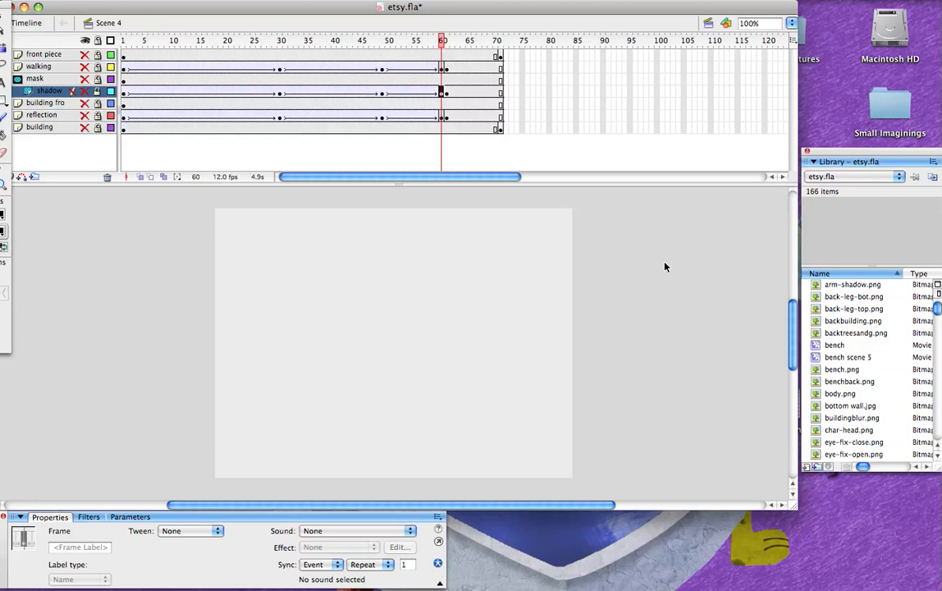
mouse_move(663, 273)
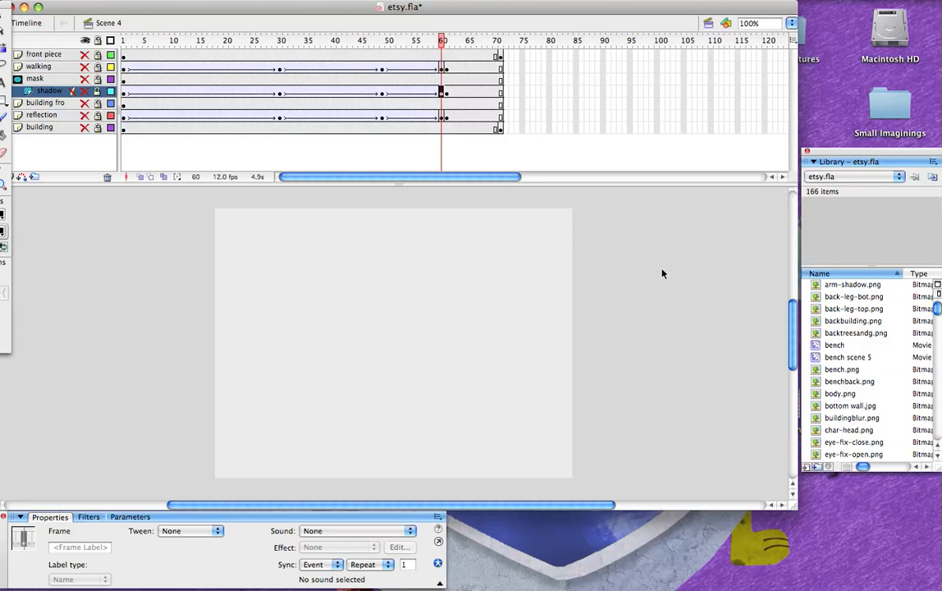
mouse_move(205, 164)
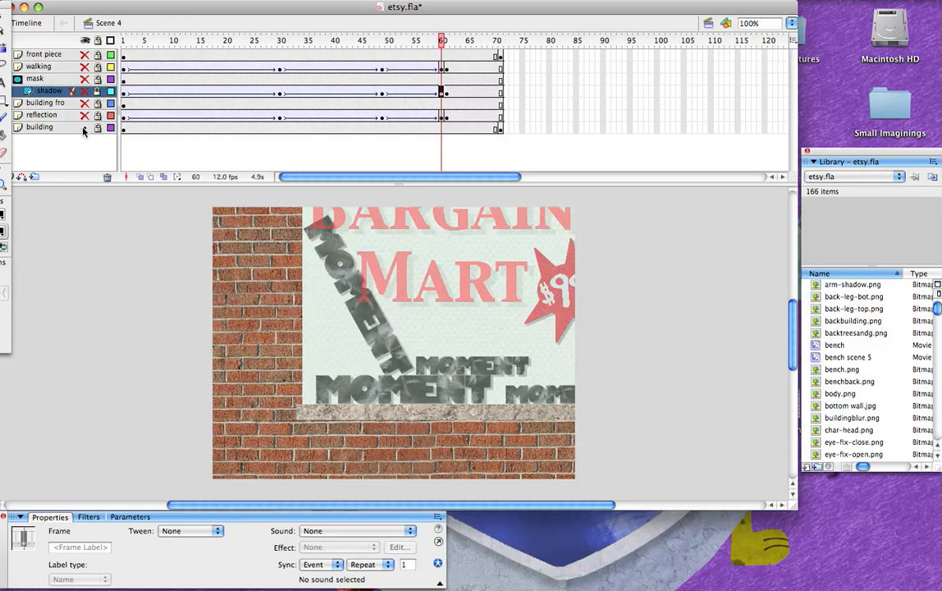
mouse_move(103, 137)
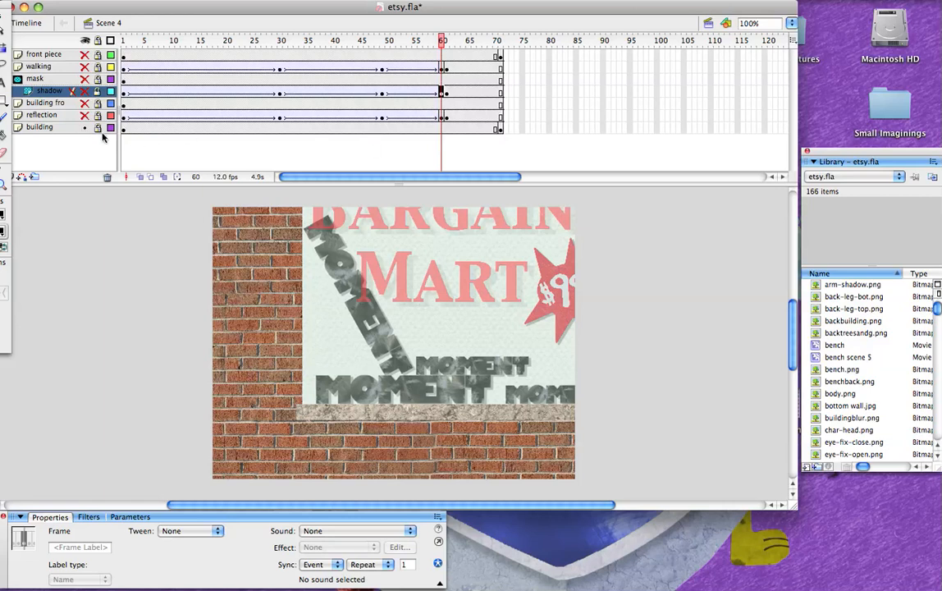
mouse_move(99, 130)
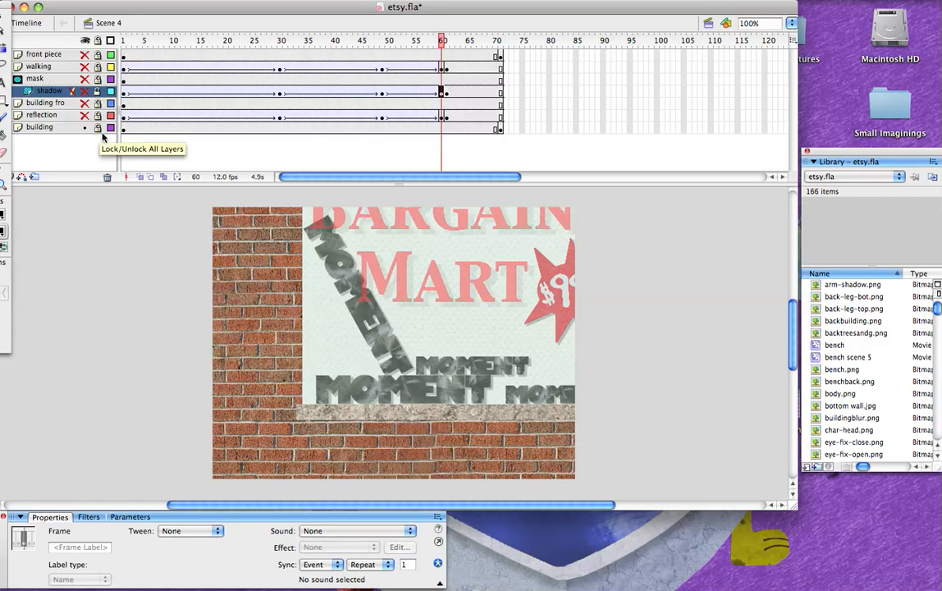
mouse_move(119, 154)
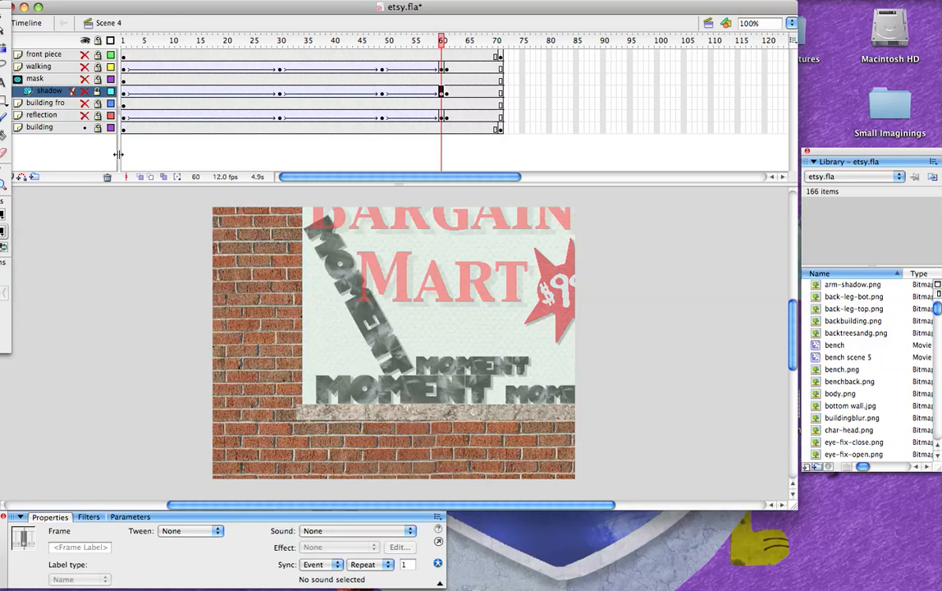
mouse_move(97, 152)
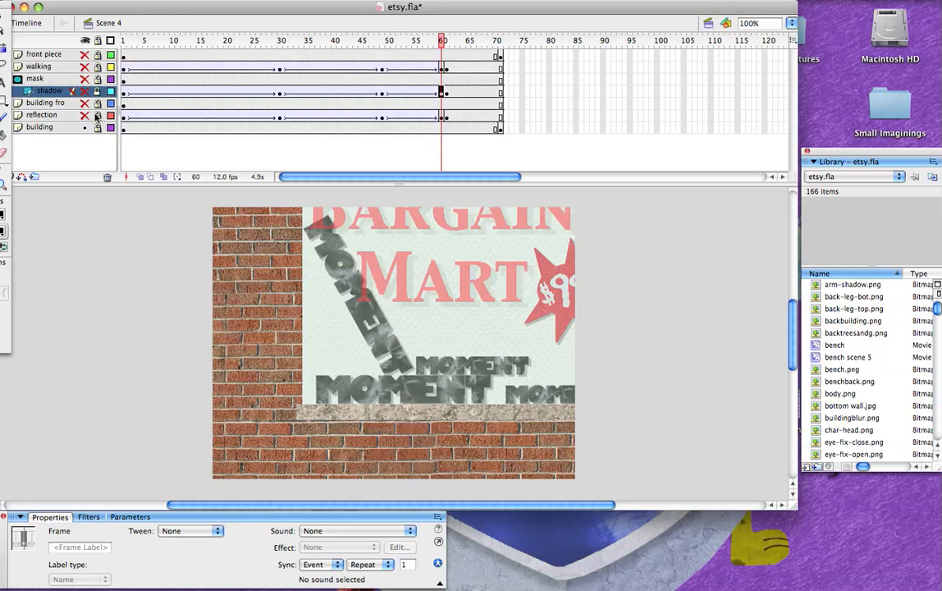
mouse_move(443, 312)
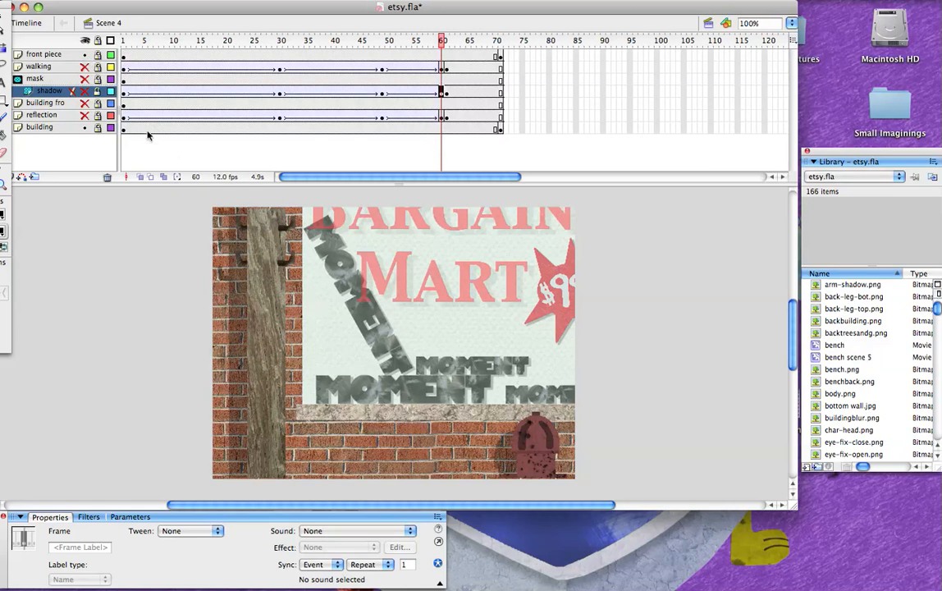
Step: Preview the girl walking past the wall at frame 60, then return to the start
left_click(43, 54)
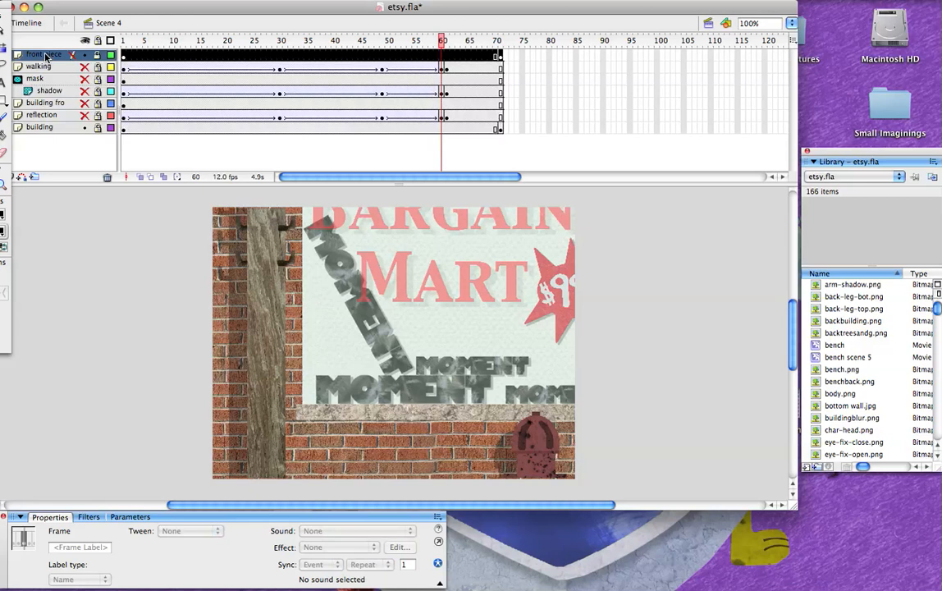
left_click(38, 127)
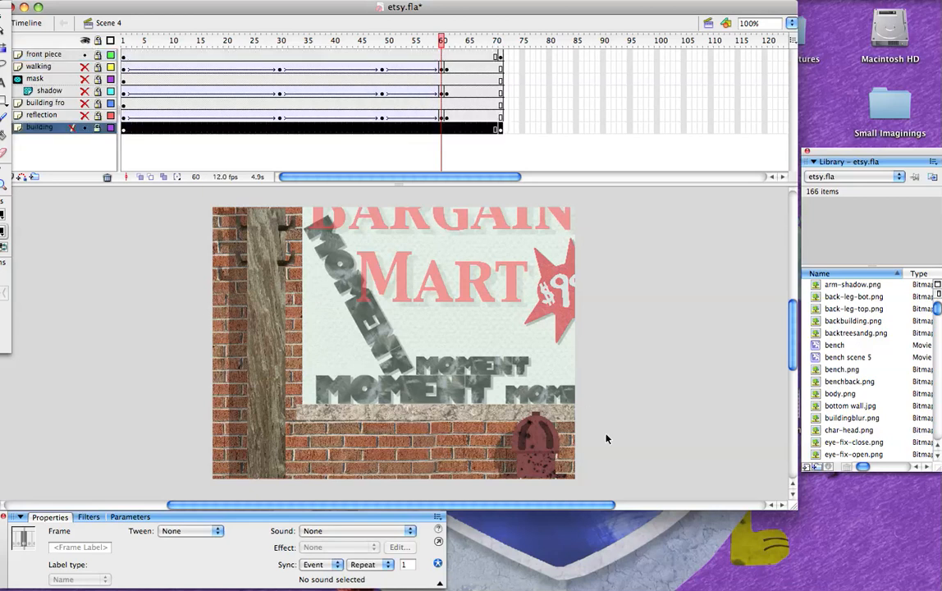
mouse_move(164, 379)
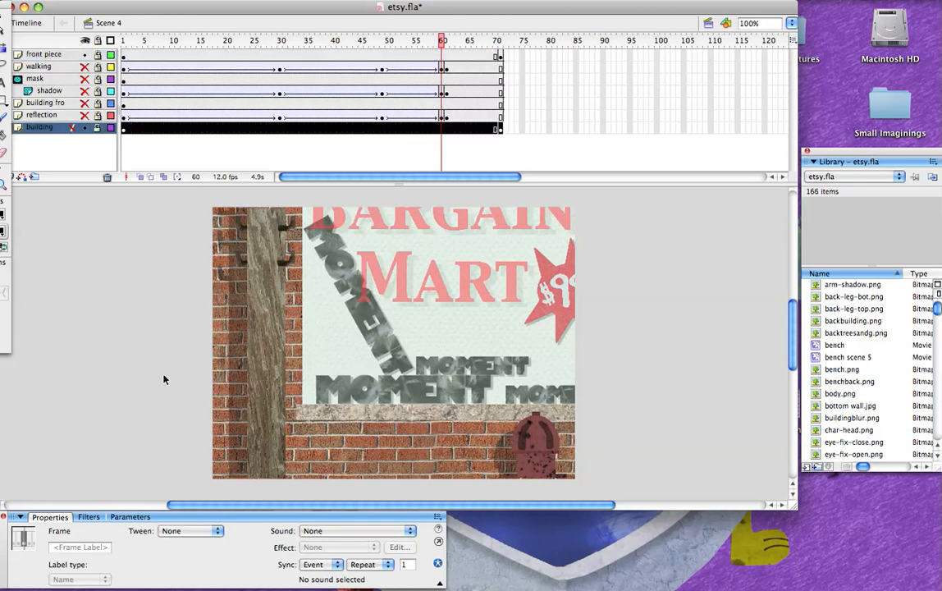
mouse_move(212, 376)
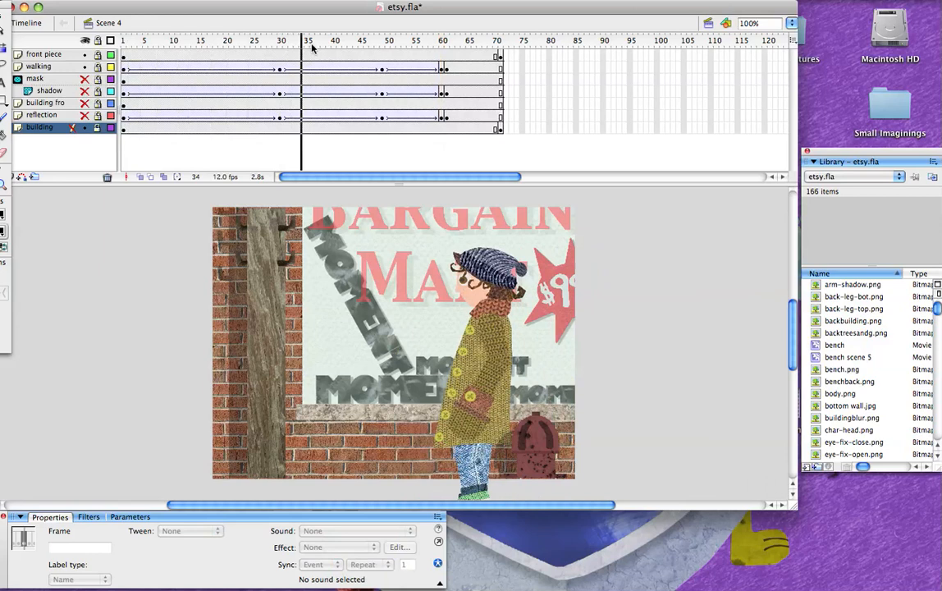
left_click(443, 40)
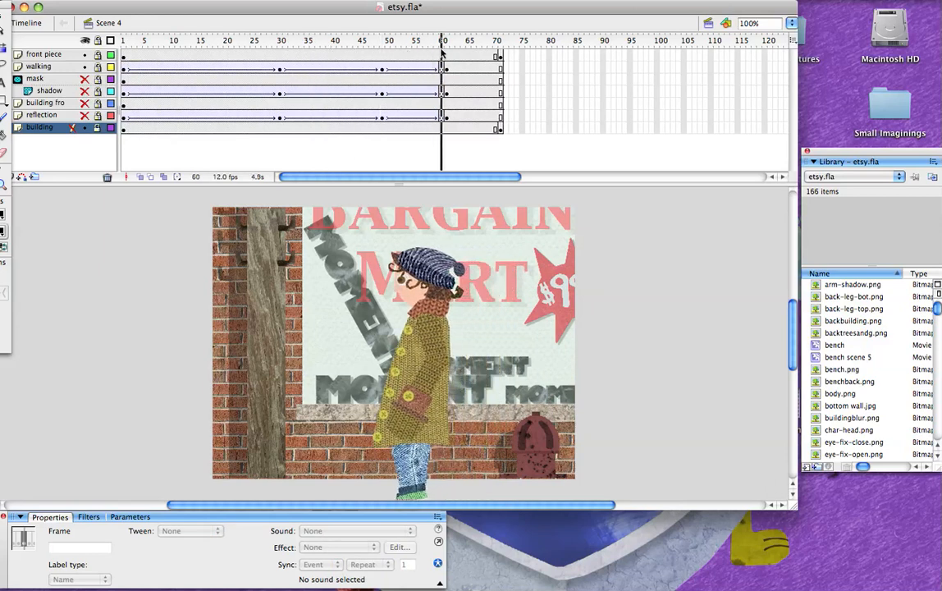
left_click(446, 39)
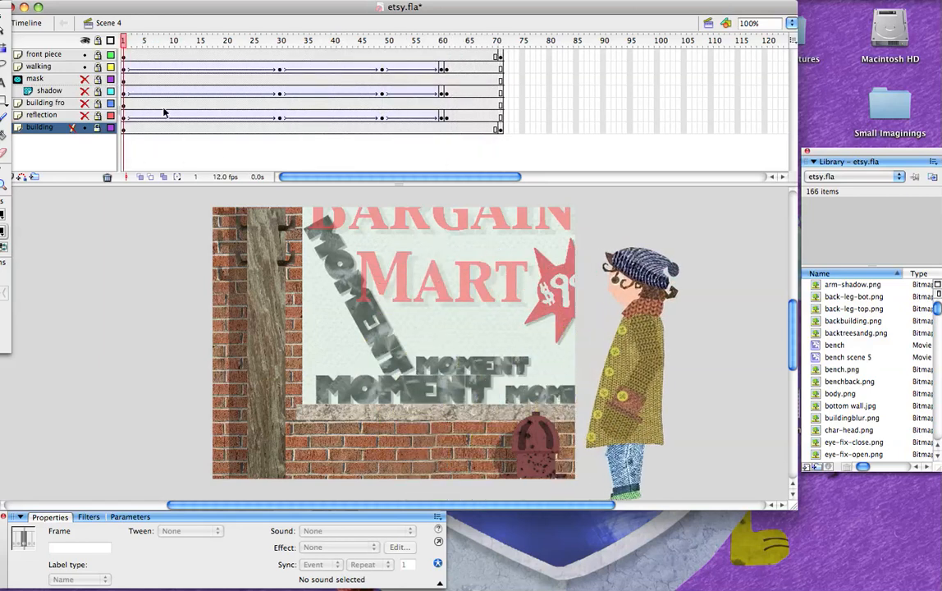
mouse_move(598, 450)
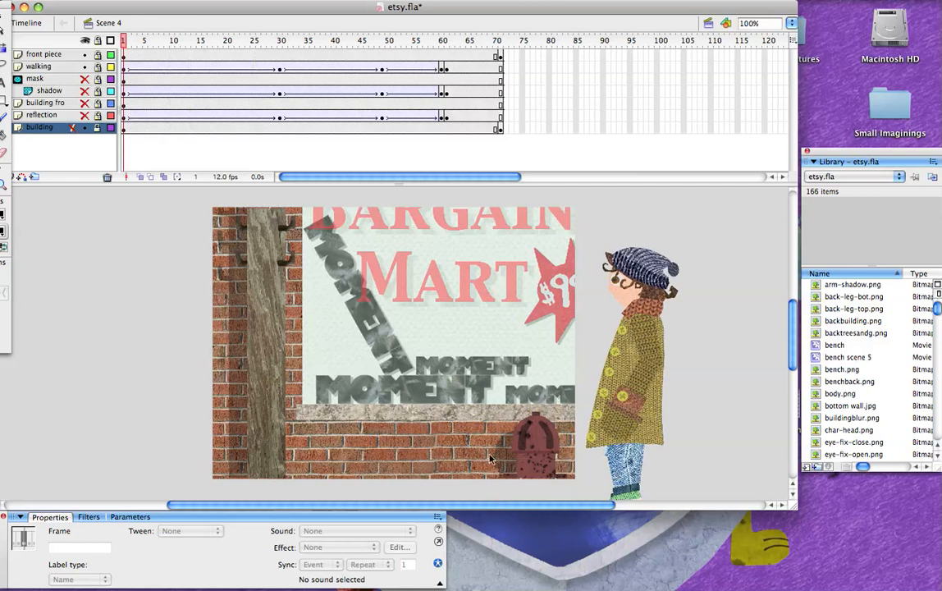
mouse_move(558, 460)
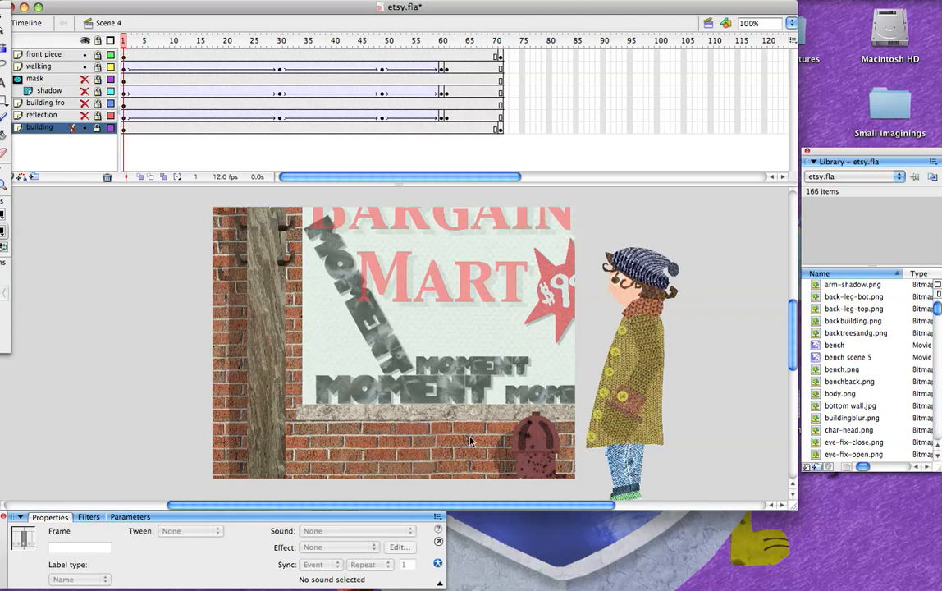
mouse_move(427, 318)
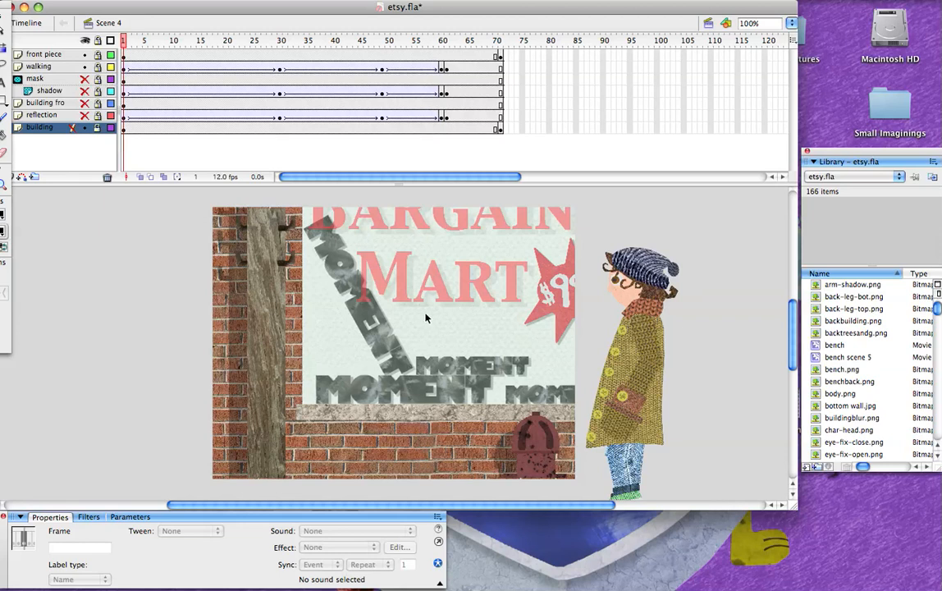
mouse_move(399, 348)
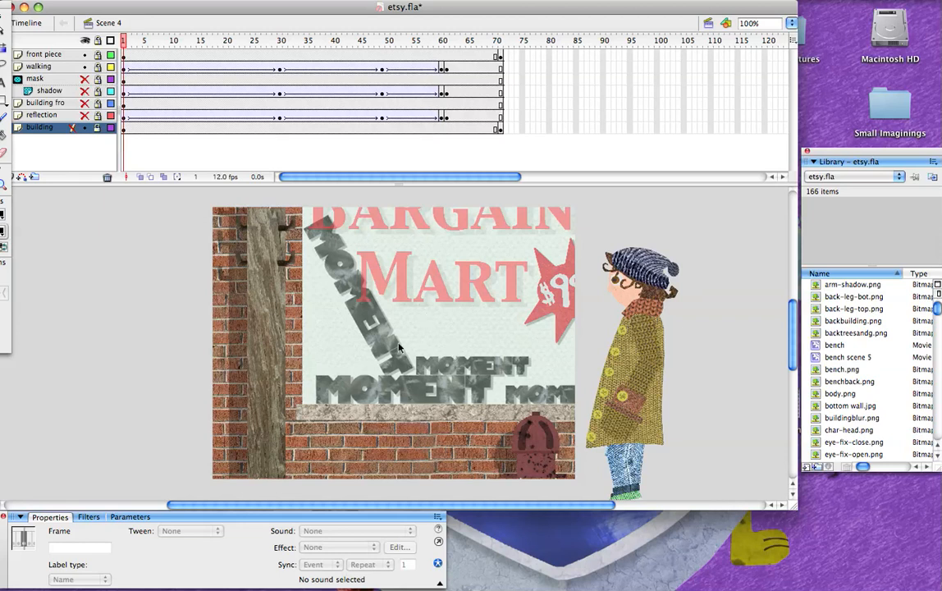
mouse_move(381, 414)
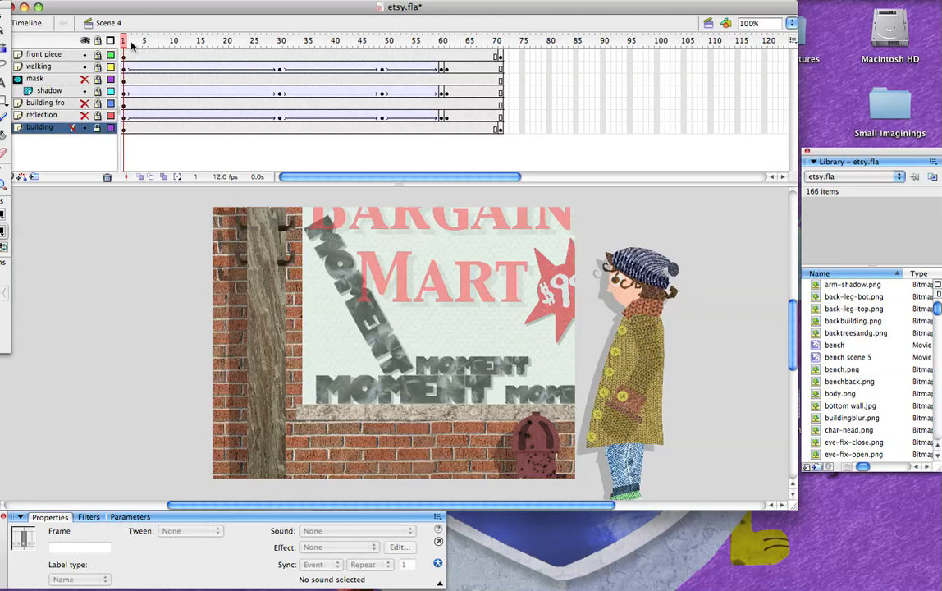
mouse_move(167, 121)
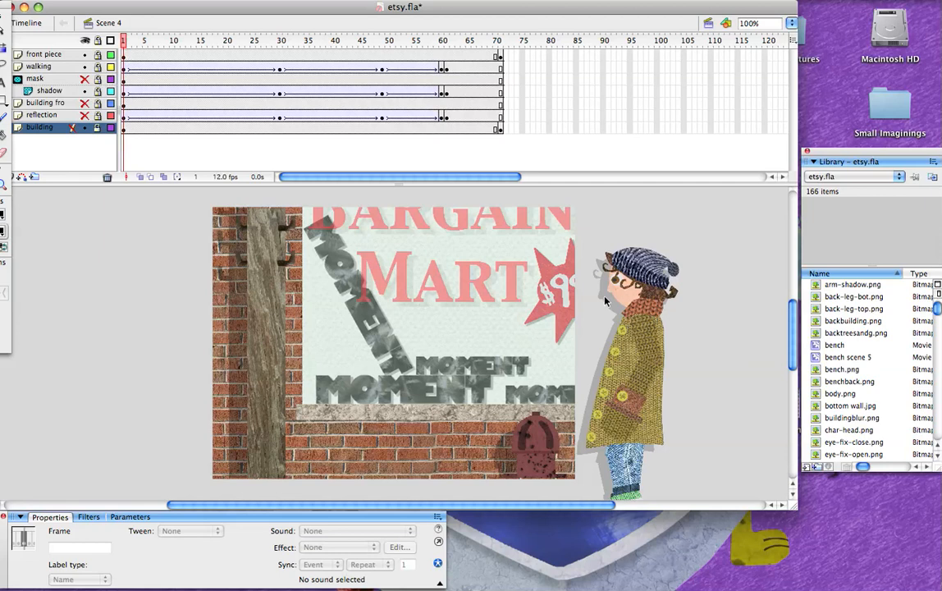
mouse_move(570, 283)
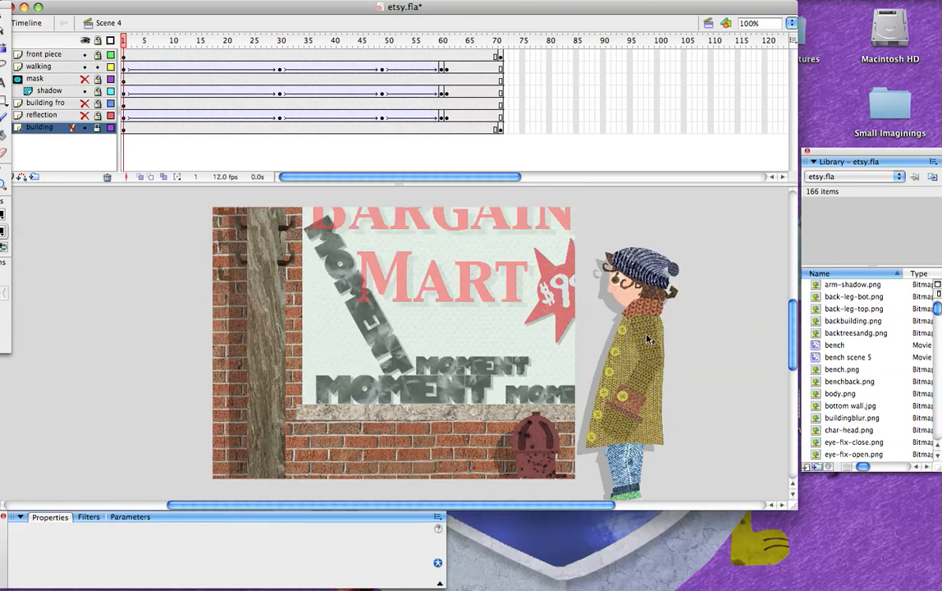
Step: Edit the 'main char speed change' symbol and scrub through its walk-cycle frames
left_click(640, 345)
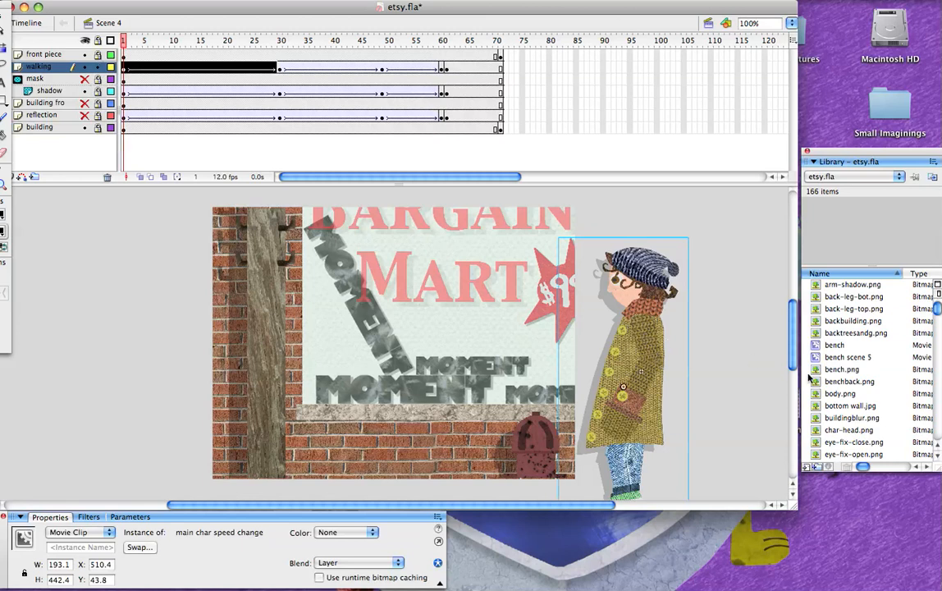
scroll("down", 3)
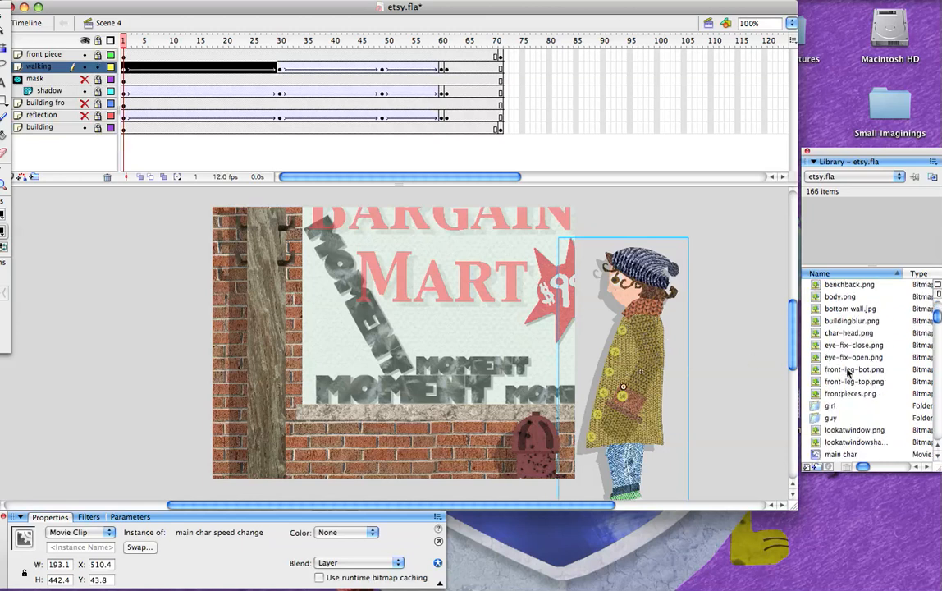
scroll("down", 3)
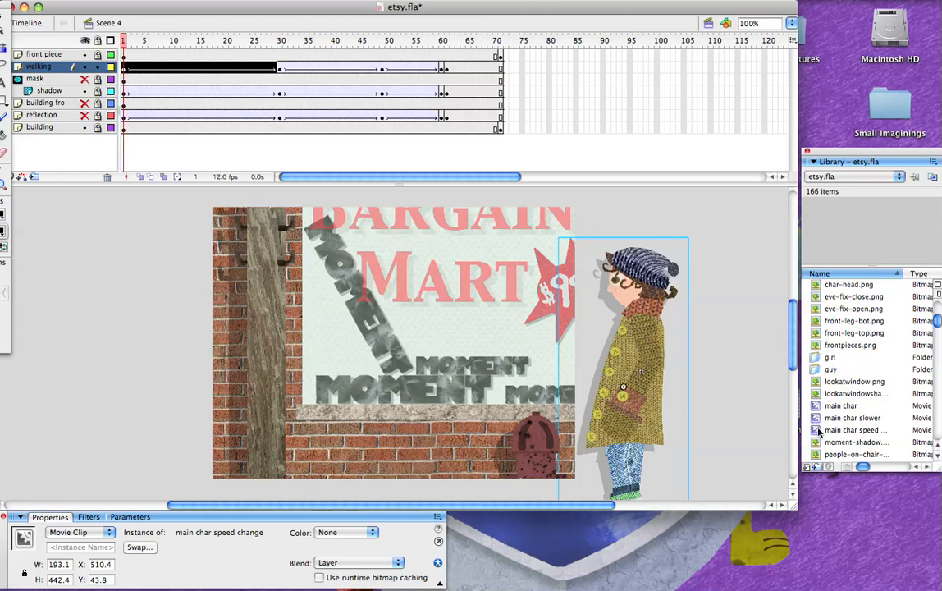
left_click(857, 430)
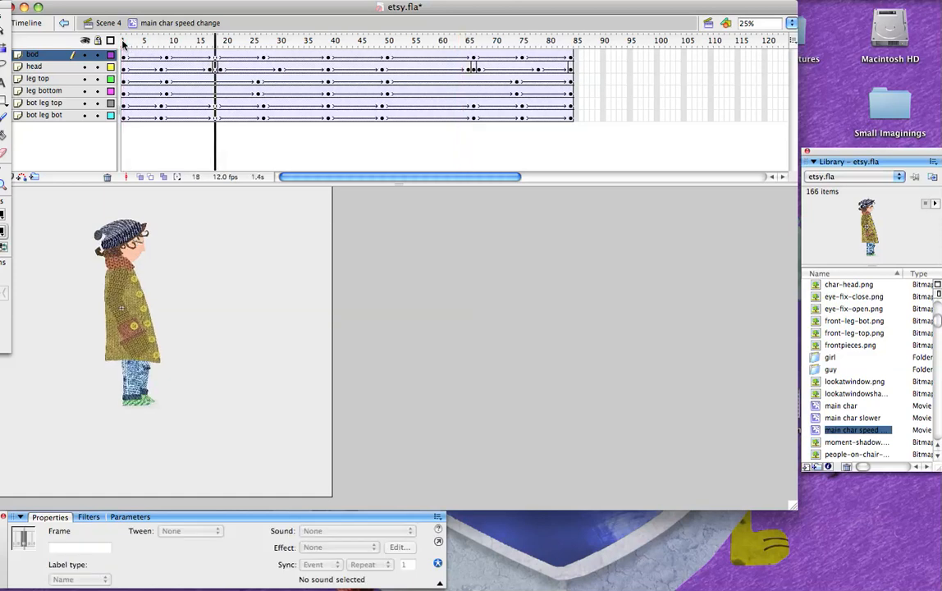
left_click(348, 41)
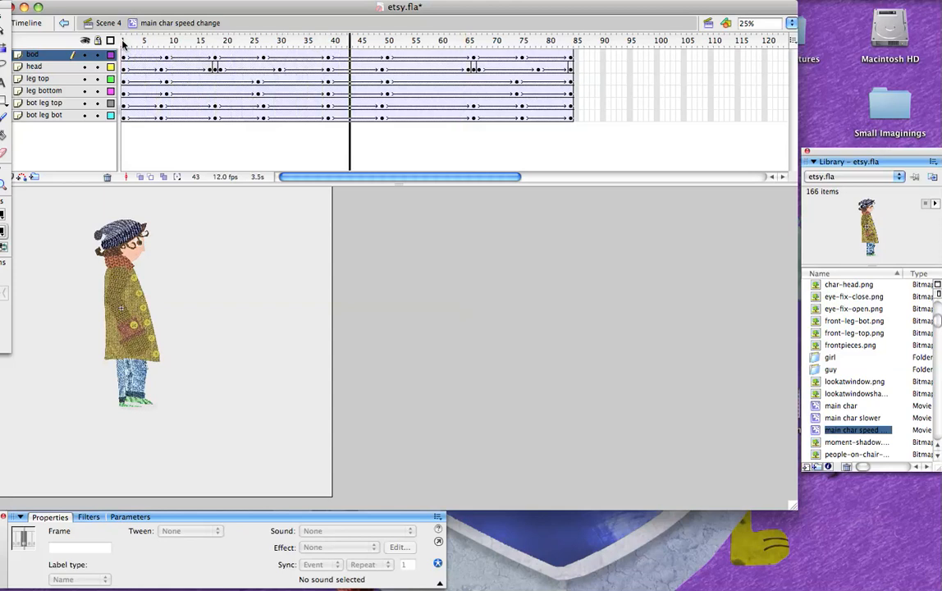
left_click(470, 39)
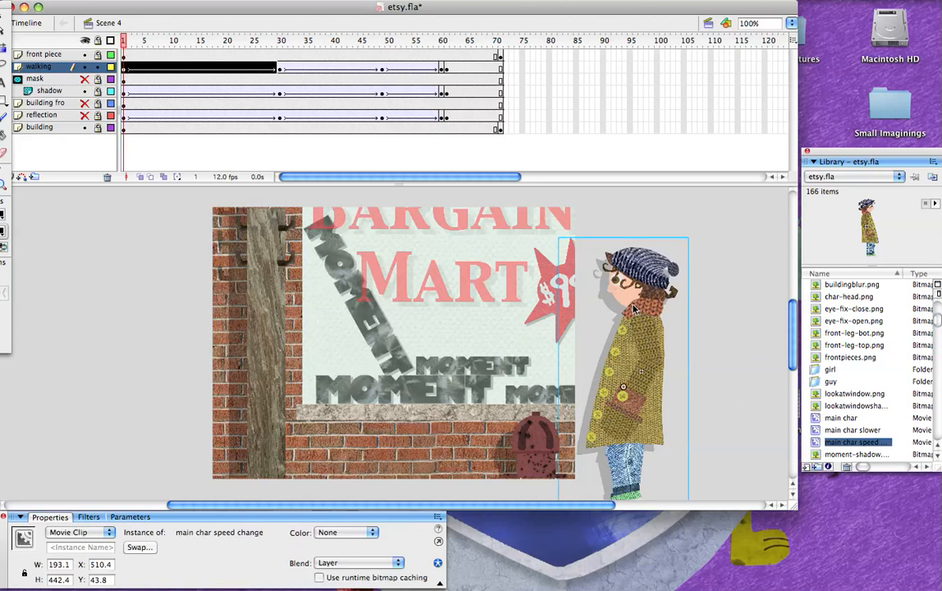
mouse_move(603, 330)
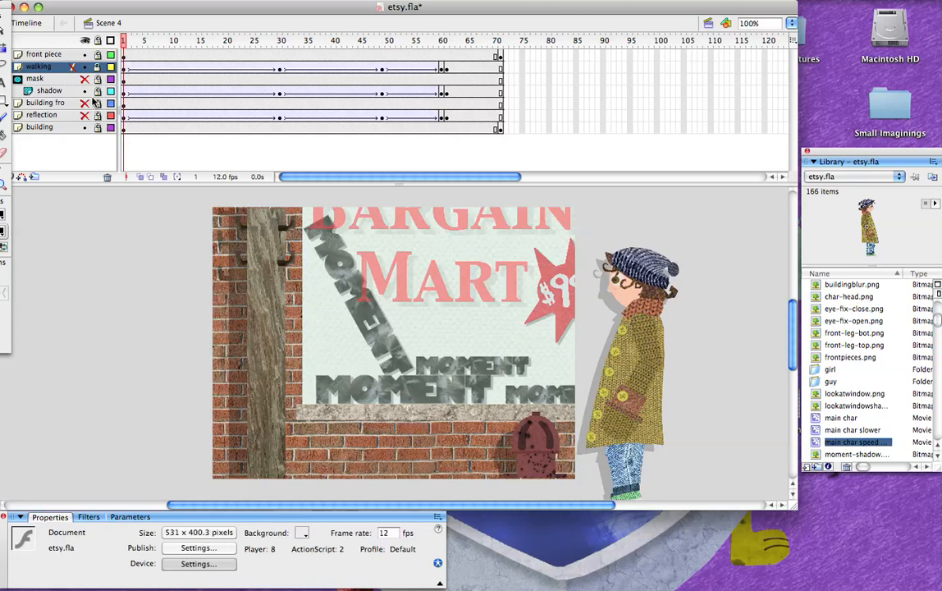
Step: Select frame 1 of the shadow layer to pick its girl instance
left_click(125, 101)
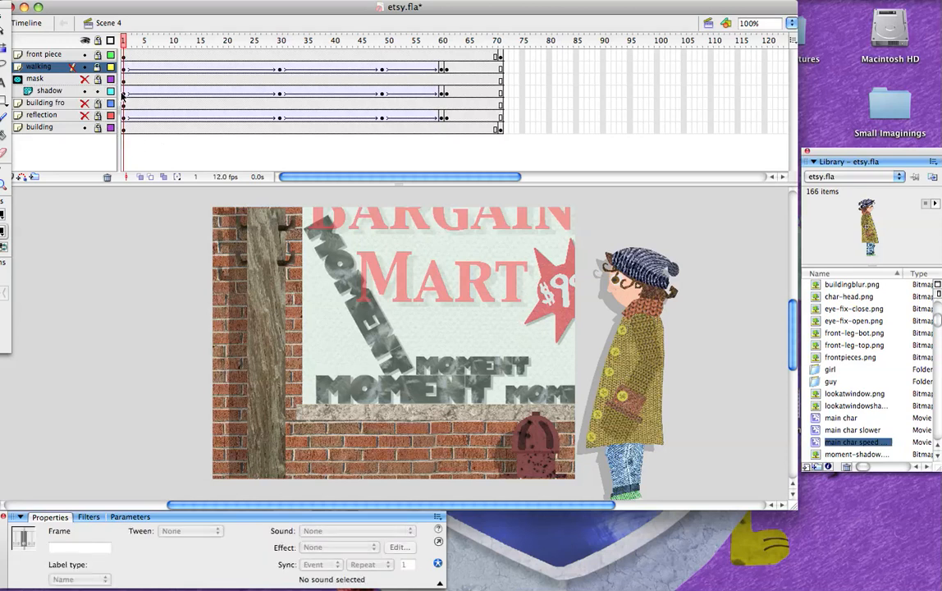
left_click(49, 90)
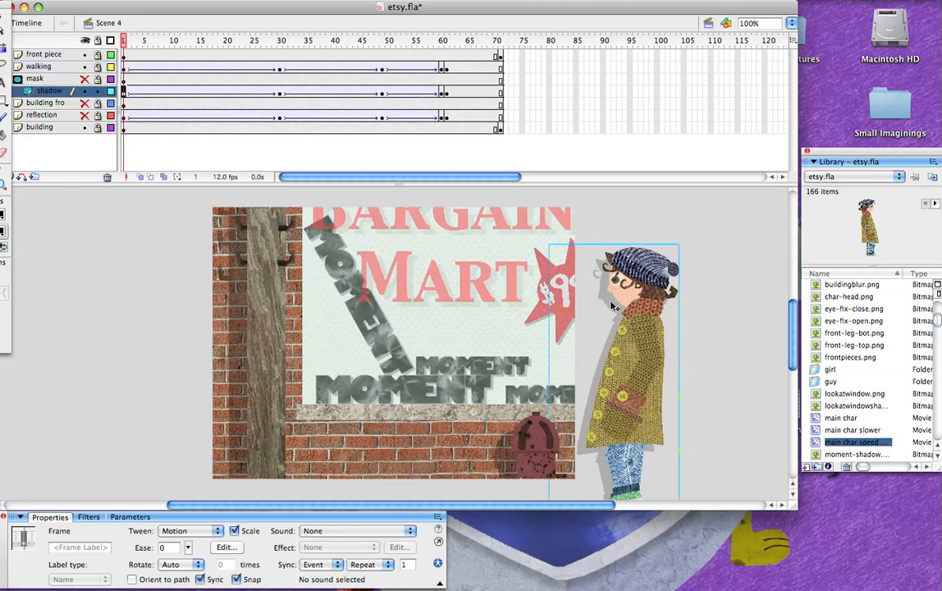
mouse_move(616, 313)
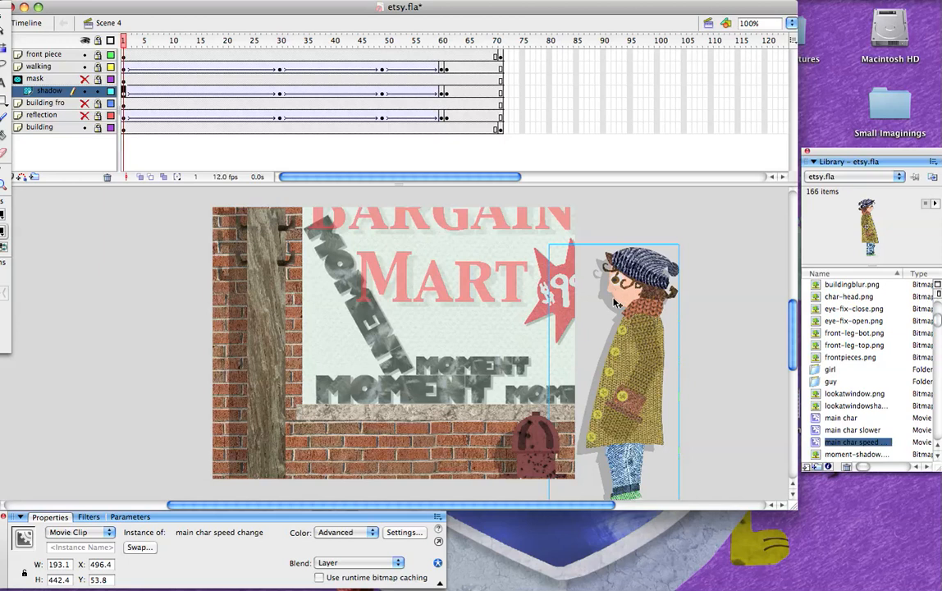
mouse_move(441, 468)
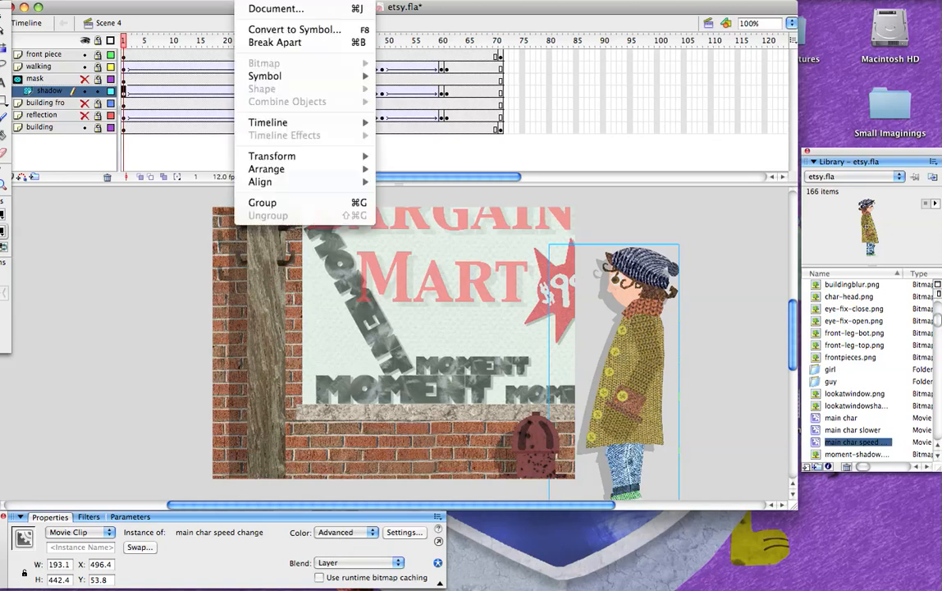
mouse_move(288, 140)
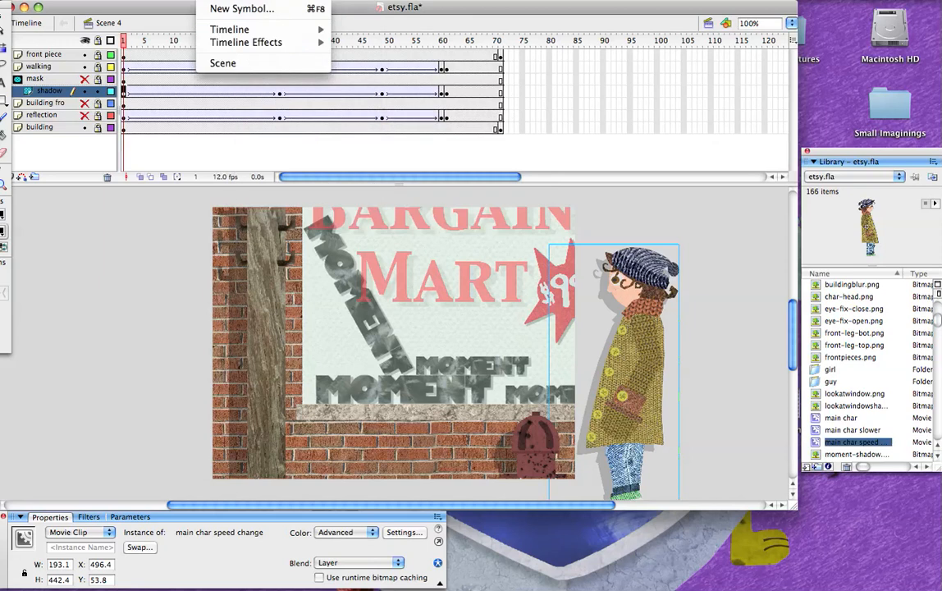
mouse_move(359, 55)
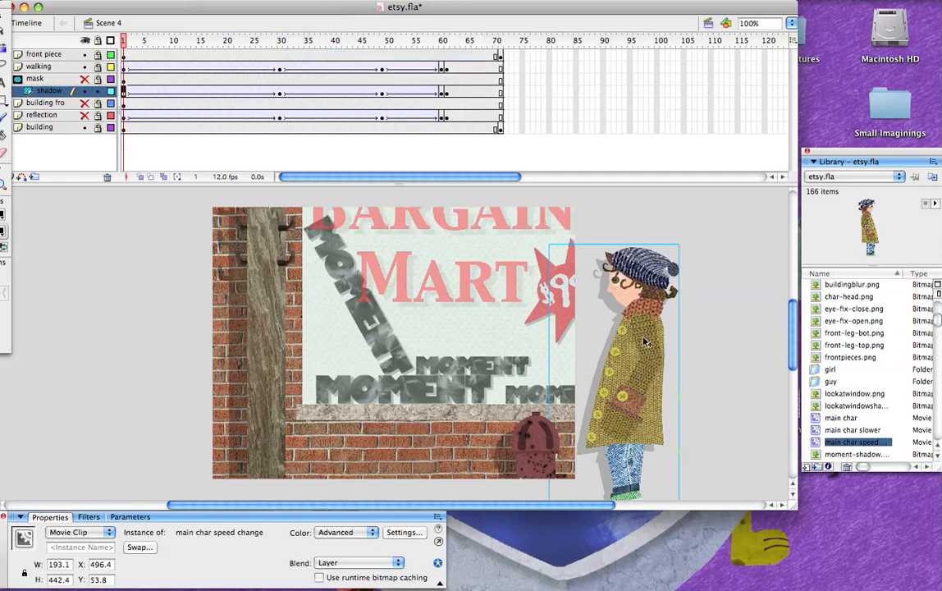
mouse_move(632, 469)
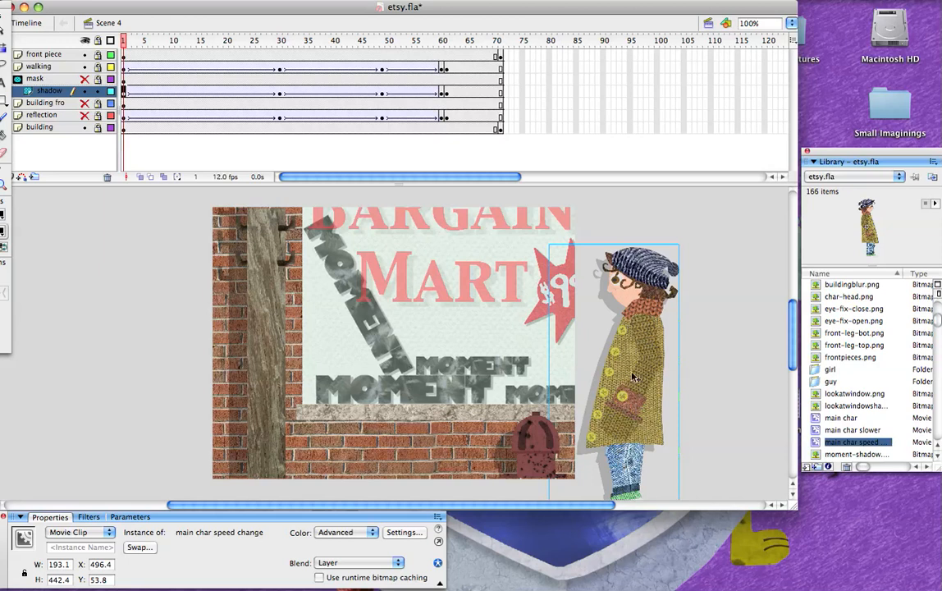
mouse_move(603, 435)
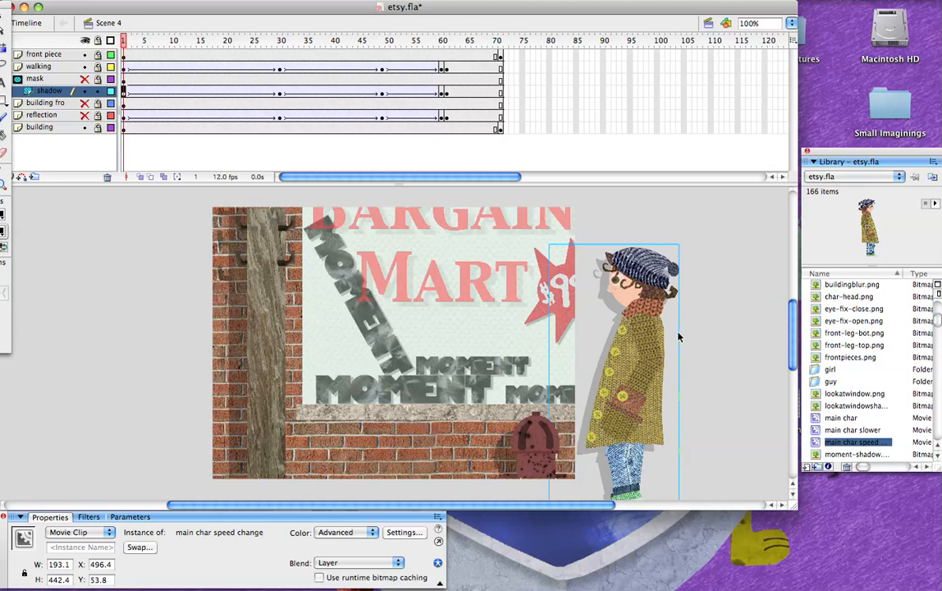
mouse_move(724, 321)
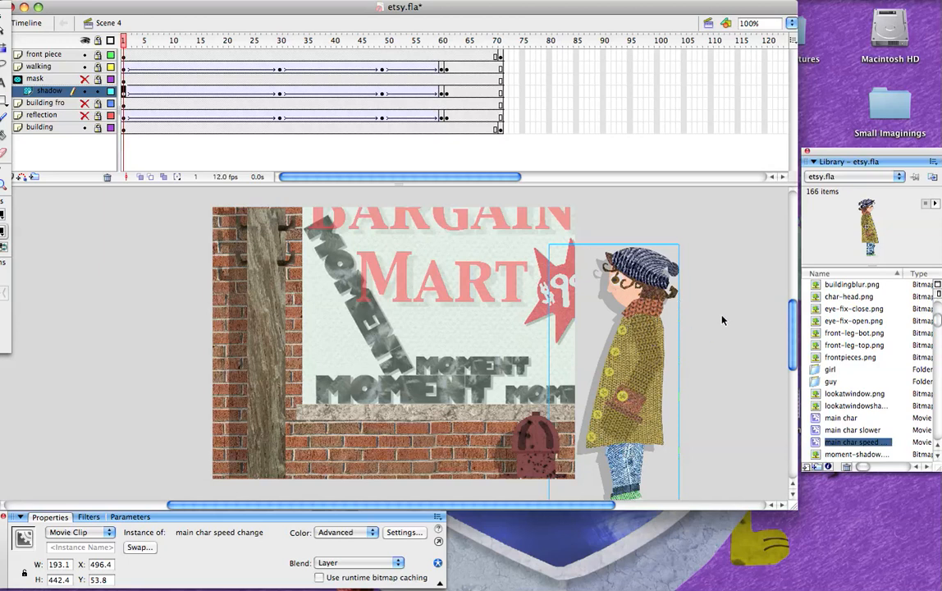
mouse_move(353, 532)
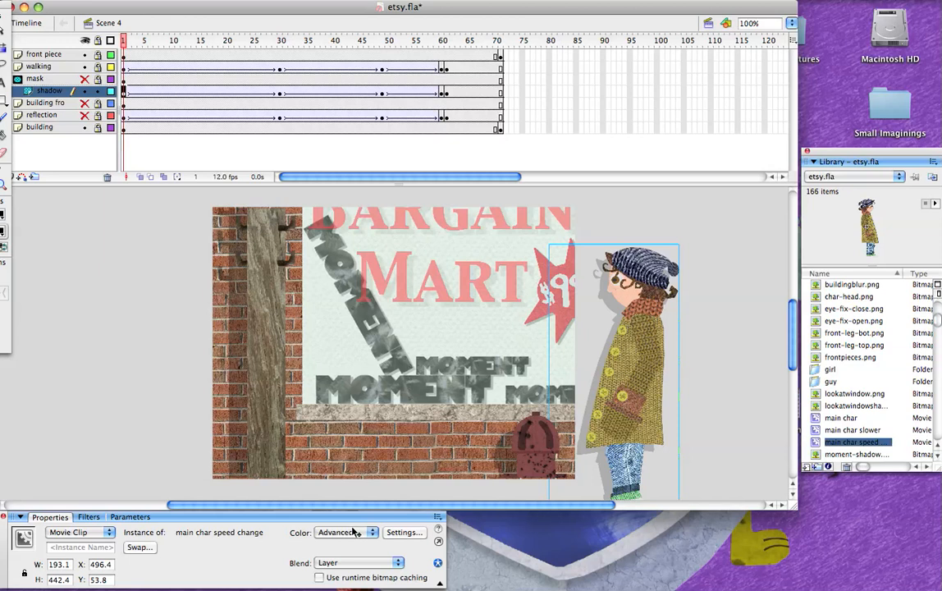
mouse_move(187, 123)
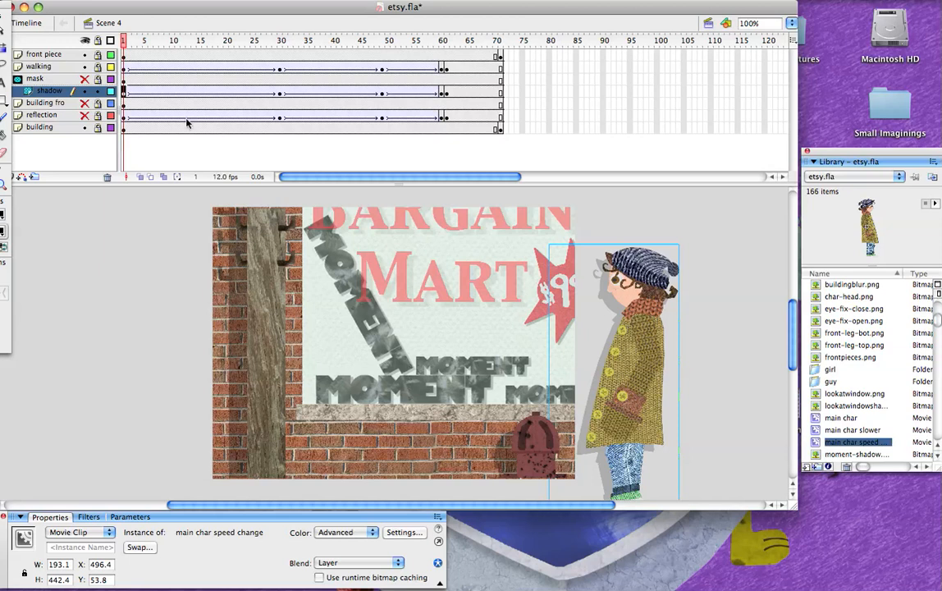
Step: Reselect the shadow instance, keep Color: Advanced, and open its Settings dialog
left_click(38, 67)
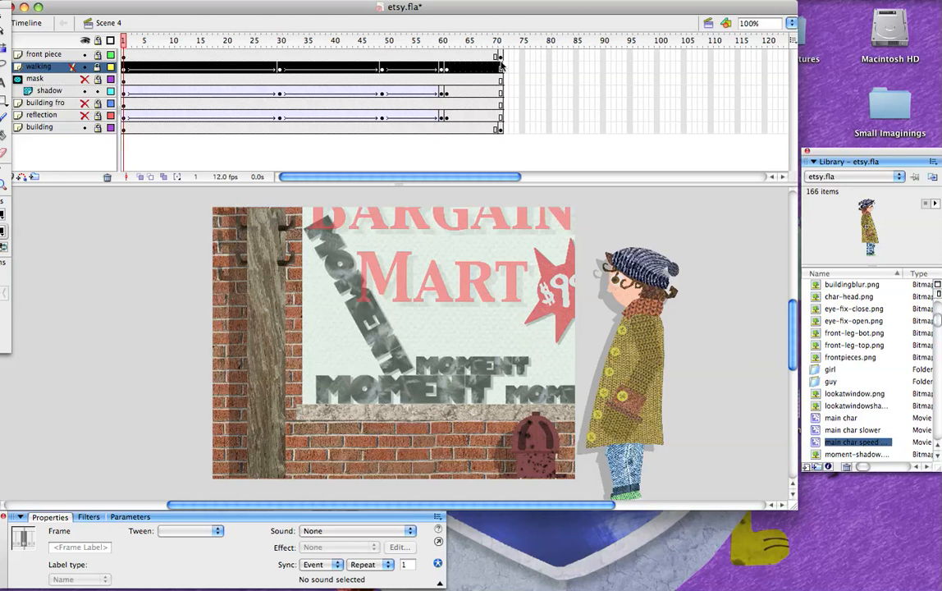
left_click(49, 90)
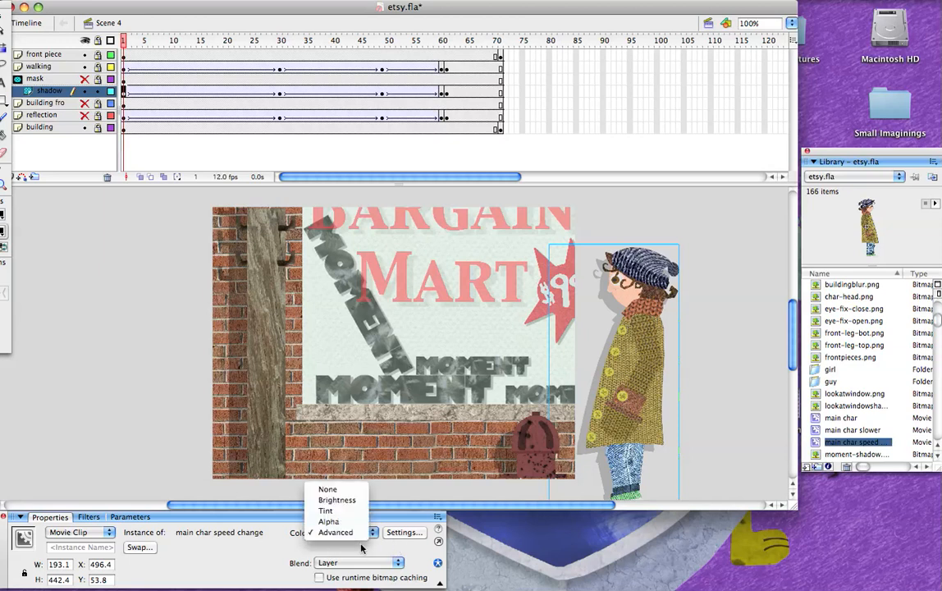
left_click(335, 532)
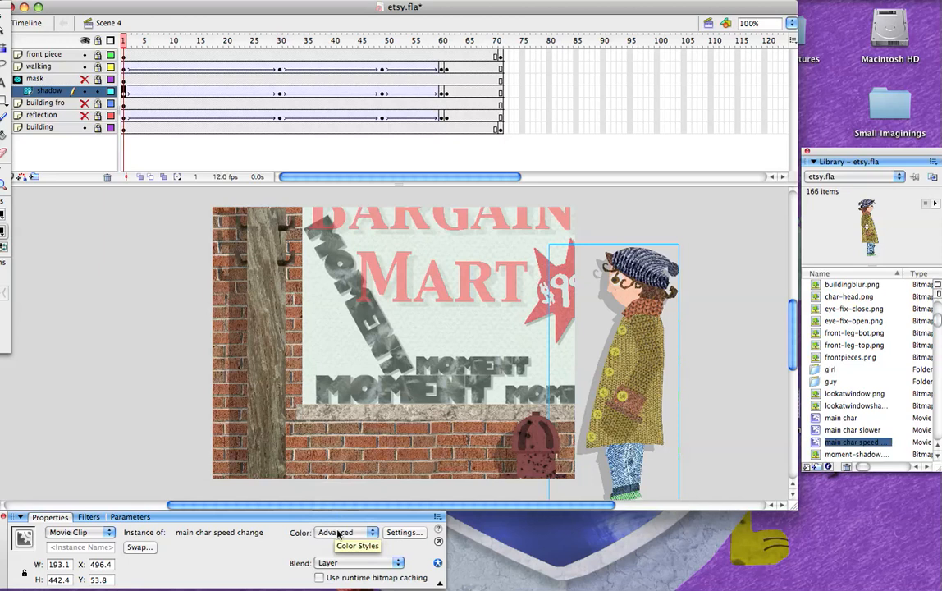
mouse_move(343, 567)
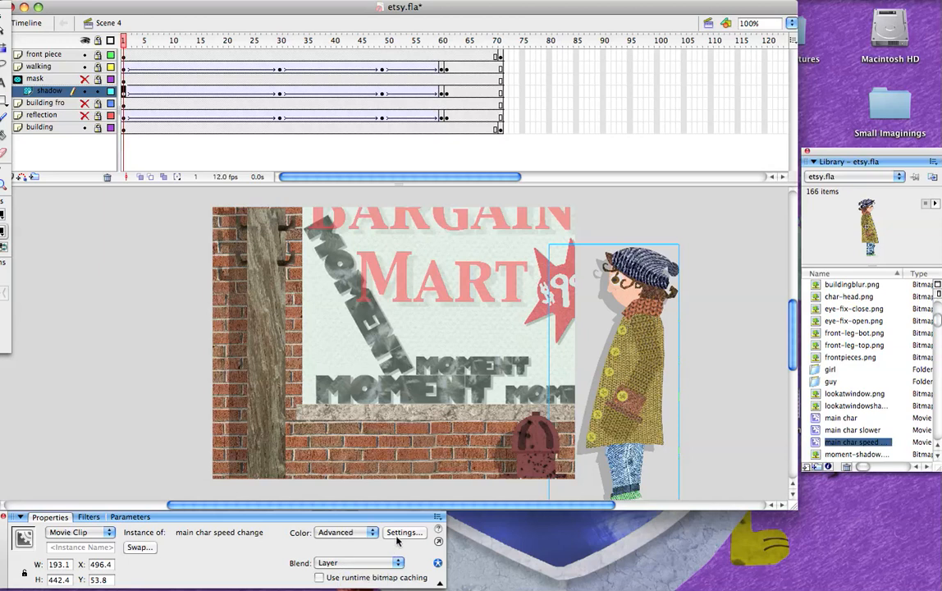
left_click(403, 532)
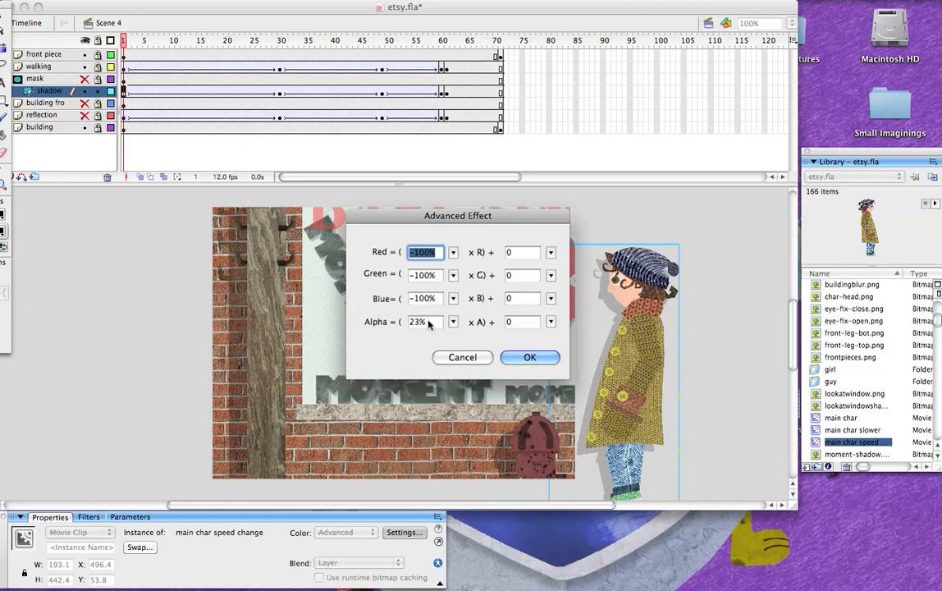
Step: Confirm the dark shadow effect and scrub the walk through frames 49 and 59 back to 1
left_click(530, 357)
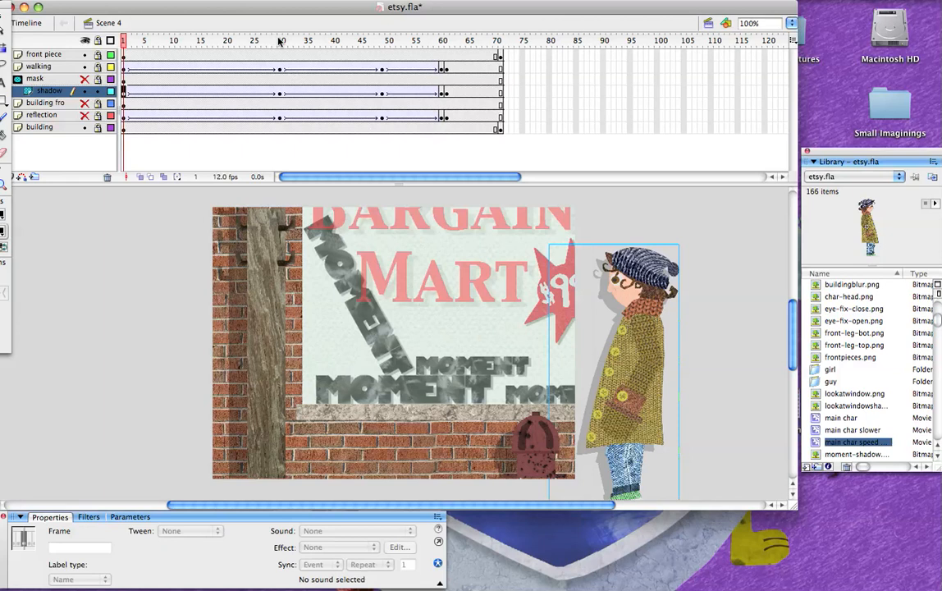
left_click(280, 39)
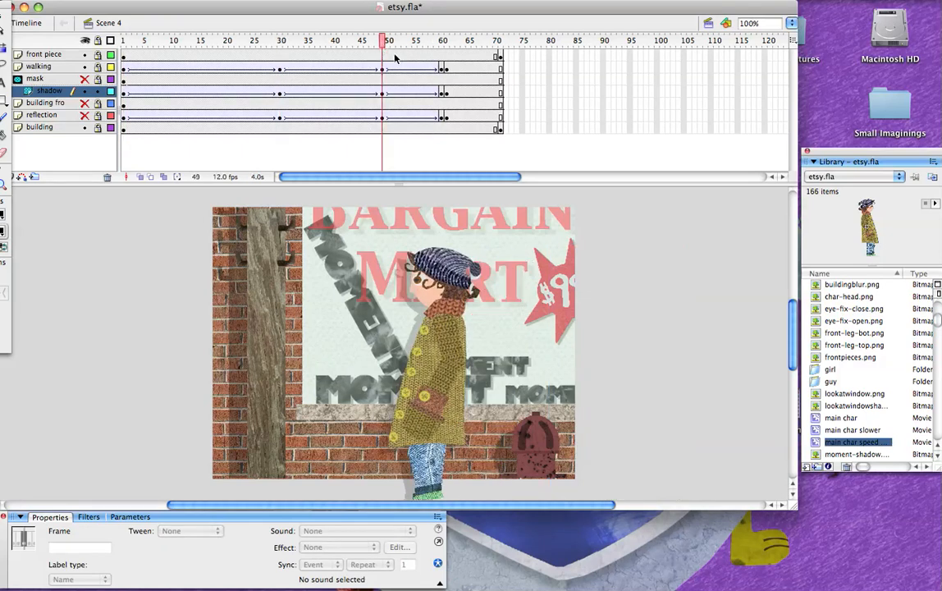
left_click(443, 39)
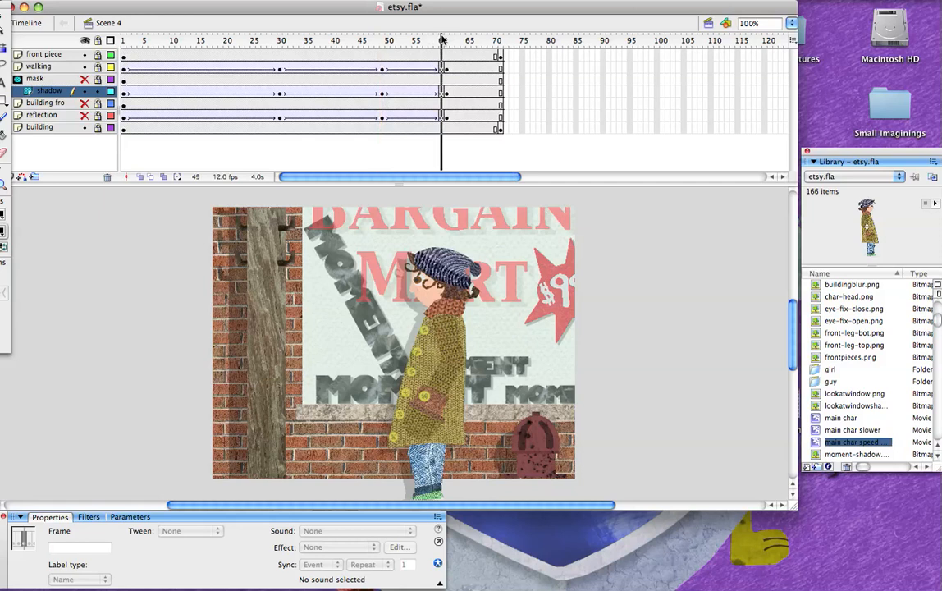
left_click(443, 40)
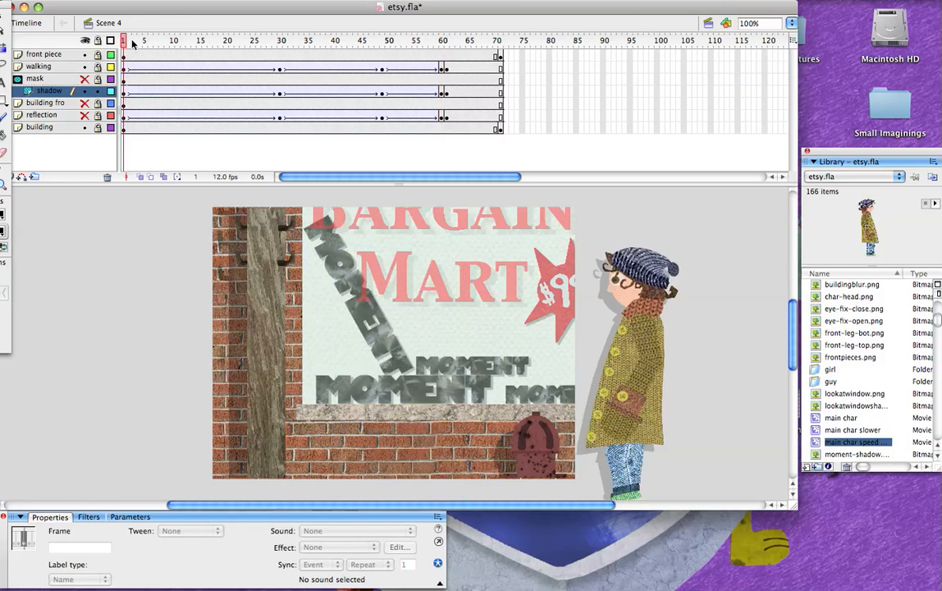
mouse_move(179, 252)
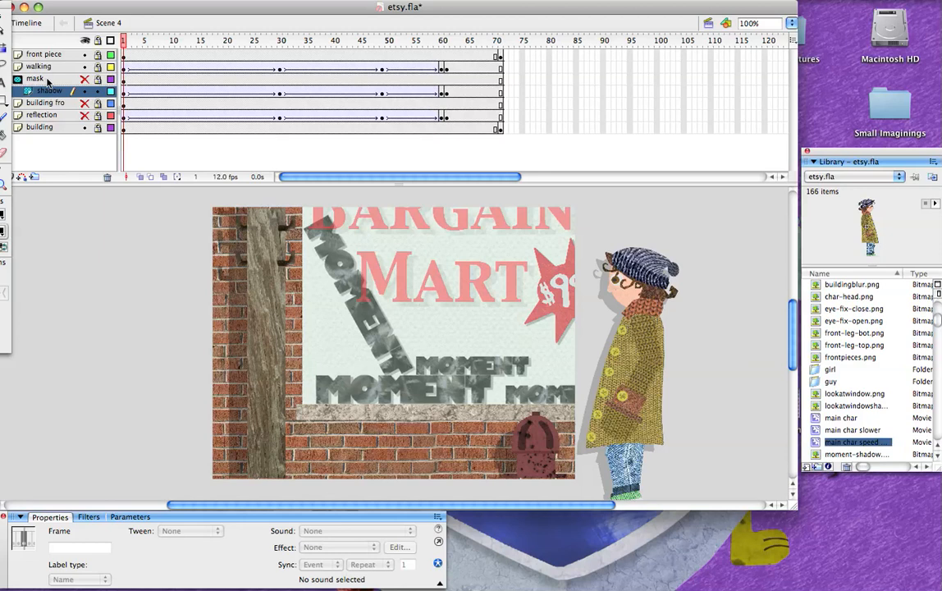
mouse_move(48, 88)
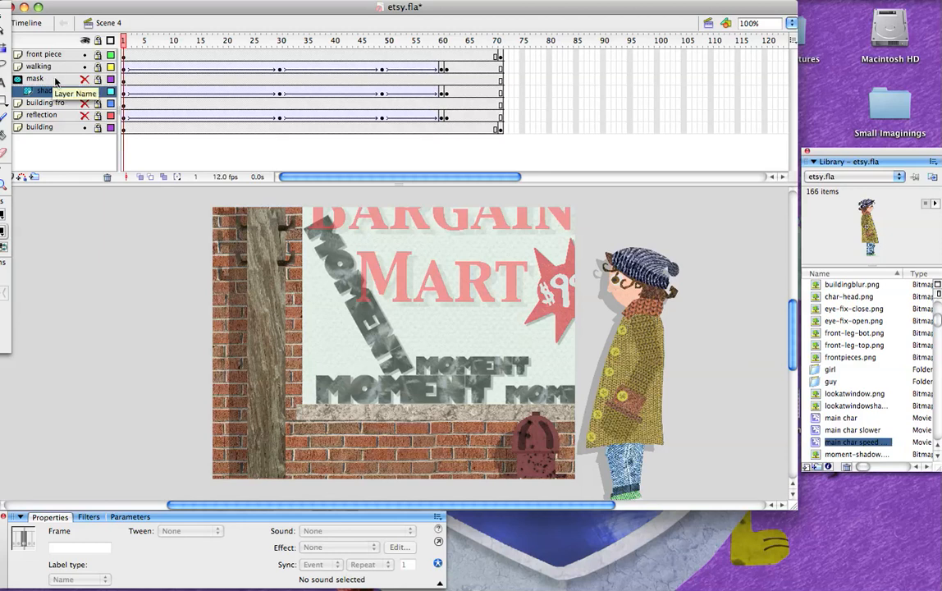
mouse_move(593, 286)
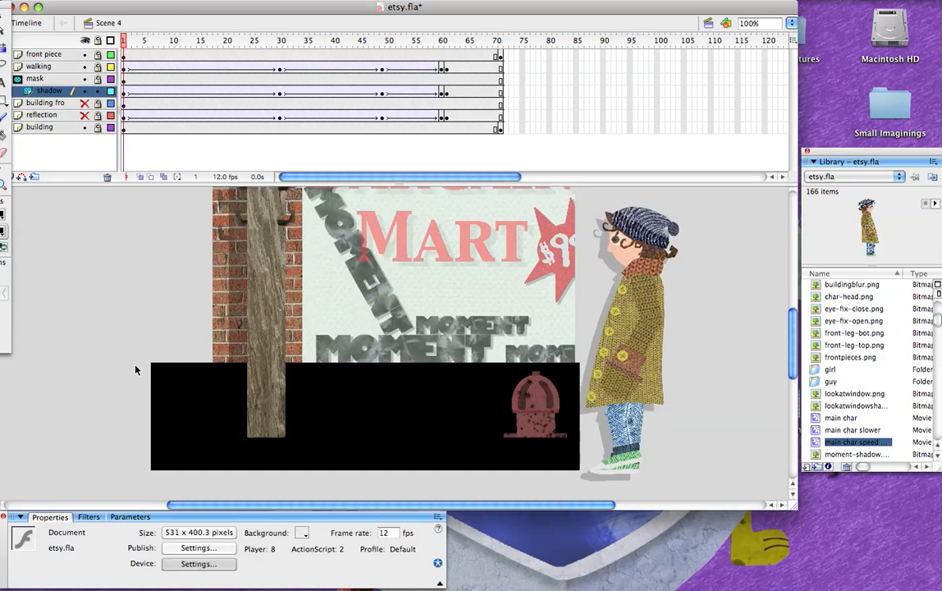
mouse_move(613, 442)
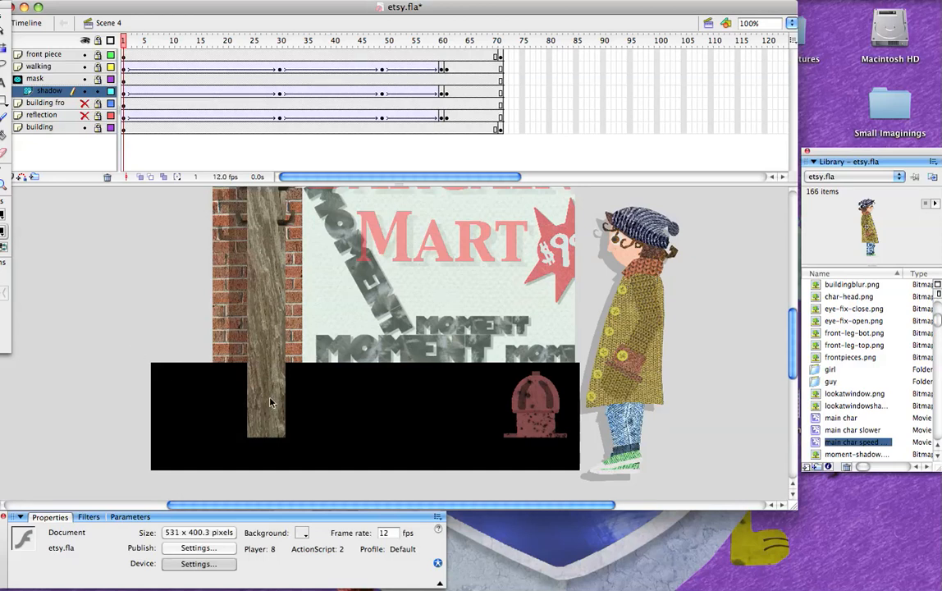
mouse_move(485, 422)
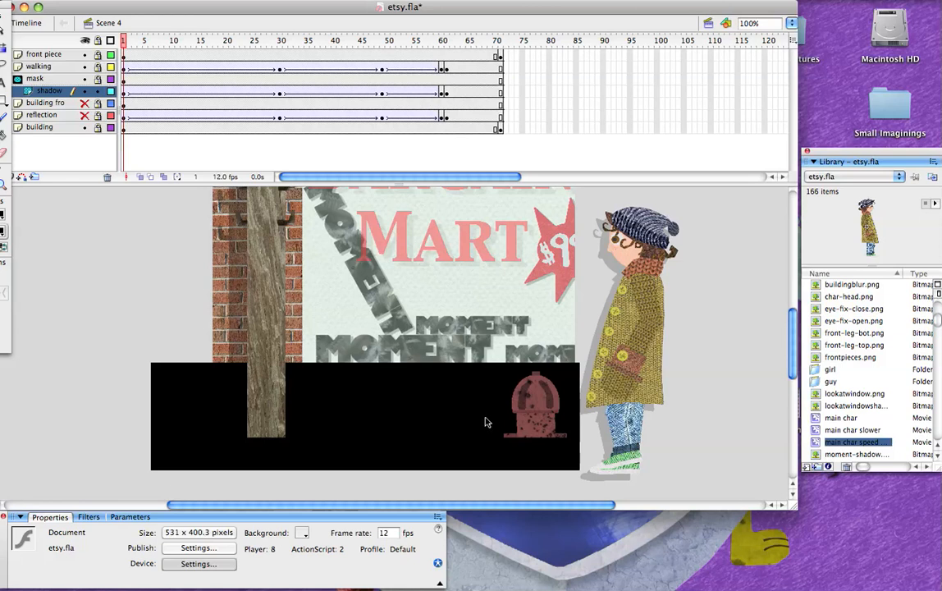
mouse_move(442, 412)
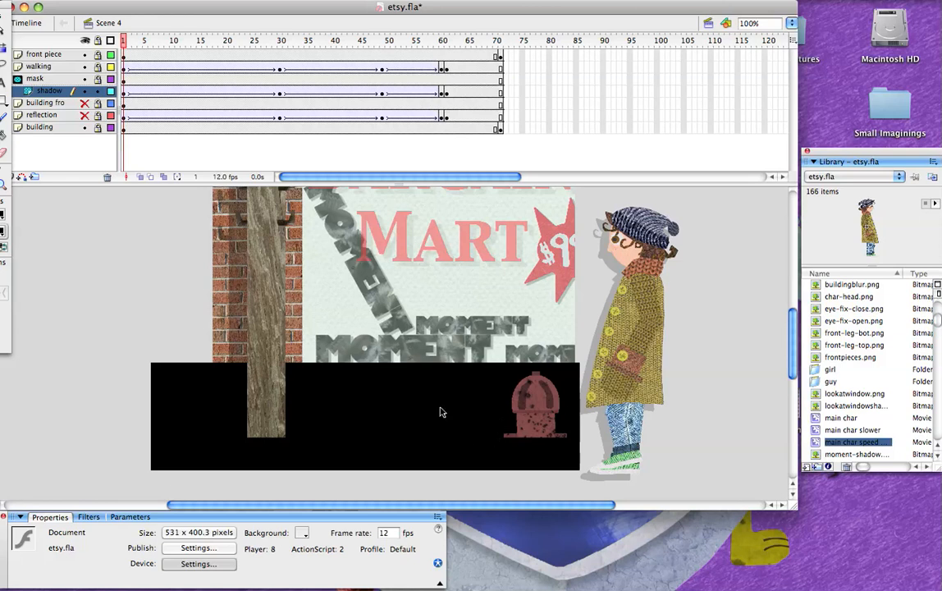
mouse_move(162, 151)
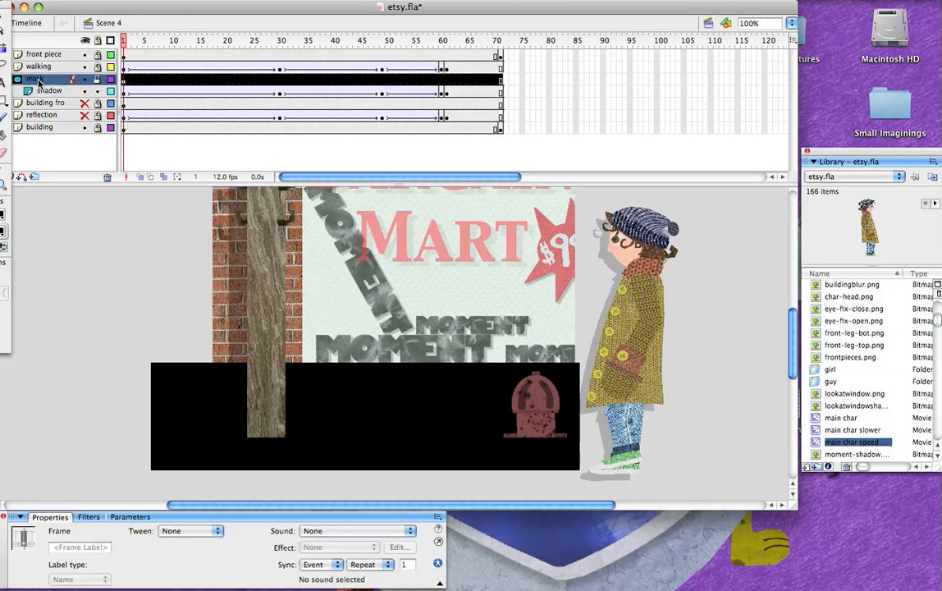
mouse_move(37, 85)
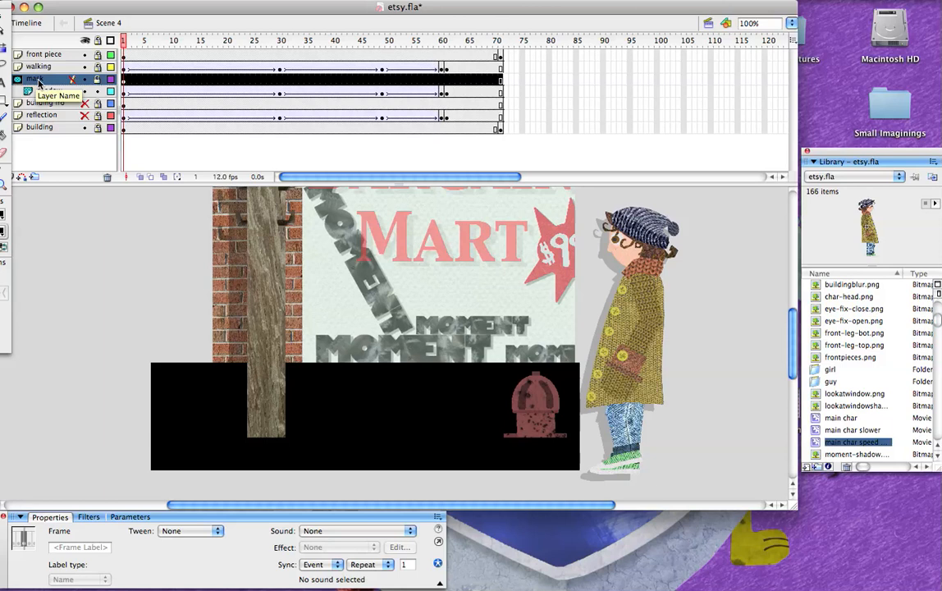
Step: Bring up the mask layer's context menu to check the Mask option
right_click(37, 80)
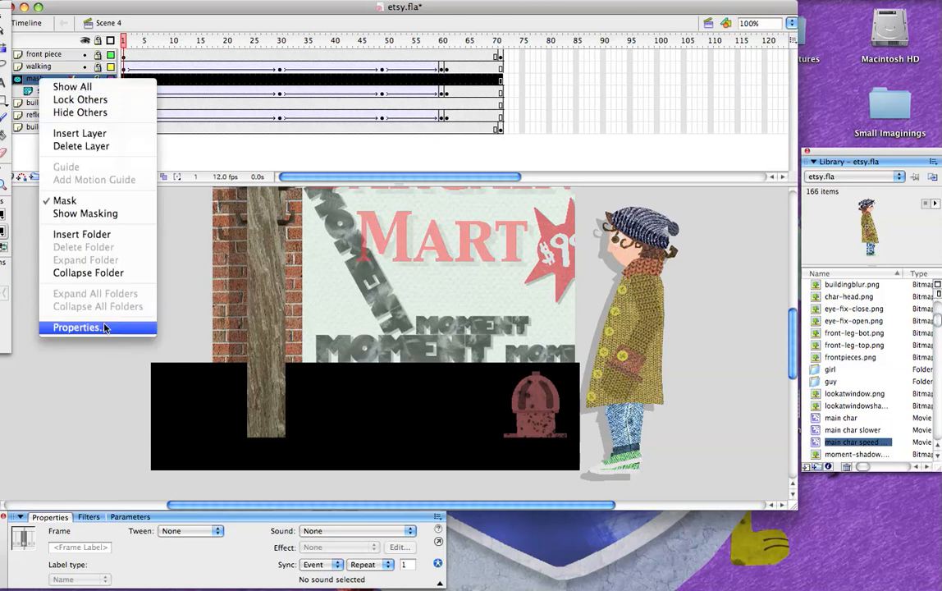
Step: Set the shadow layer's type to Masked in Layer Properties
left_click(79, 328)
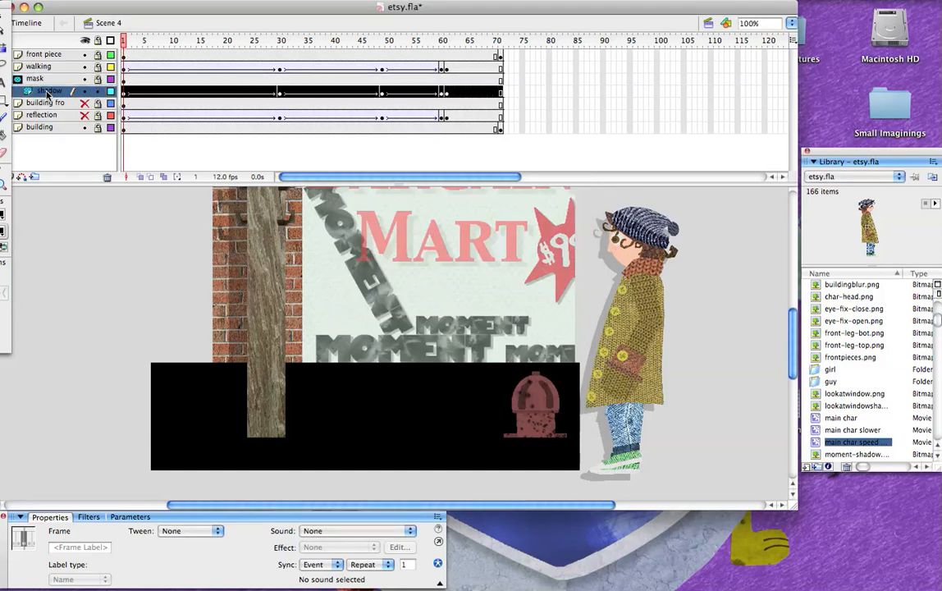
right_click(49, 91)
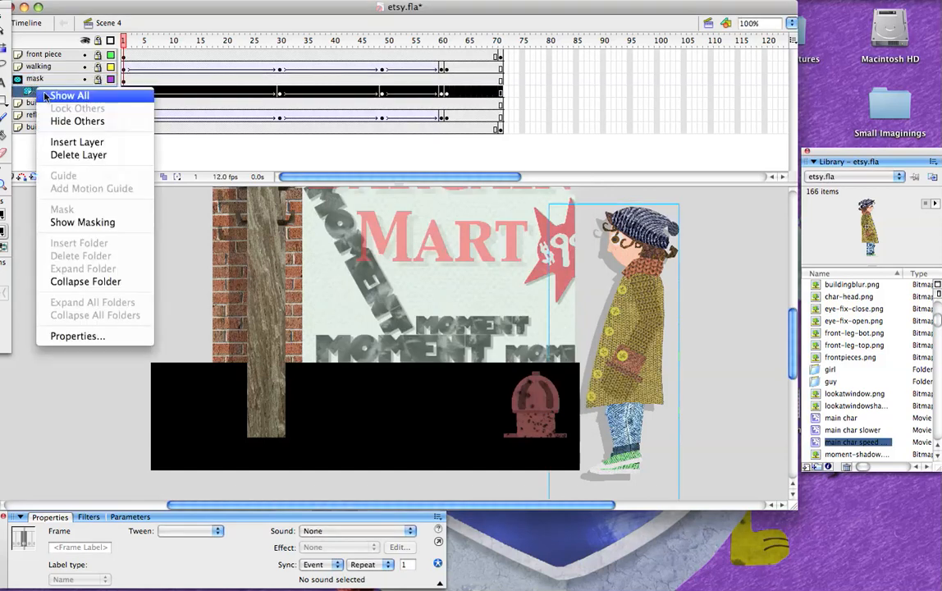
mouse_move(77, 337)
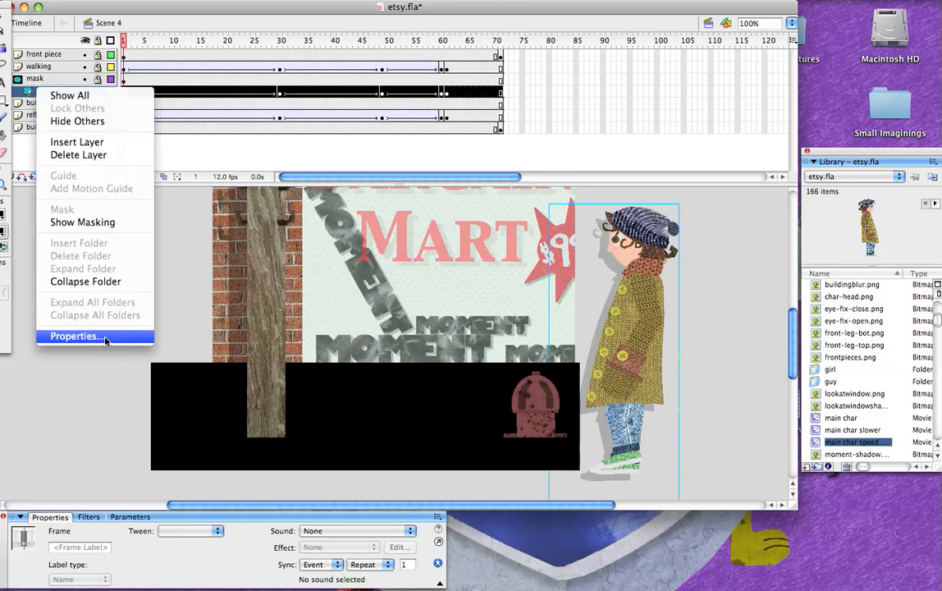
left_click(75, 336)
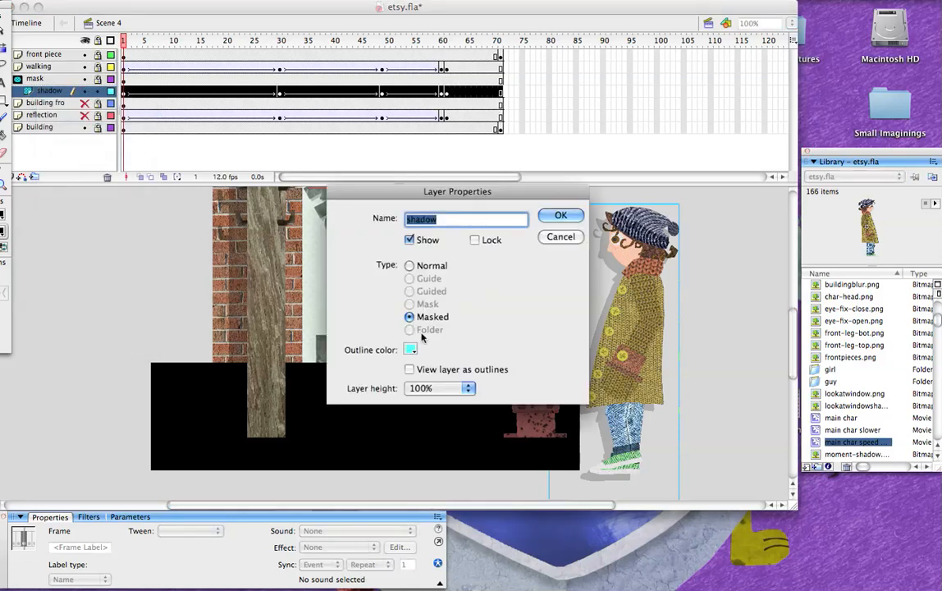
left_click(560, 214)
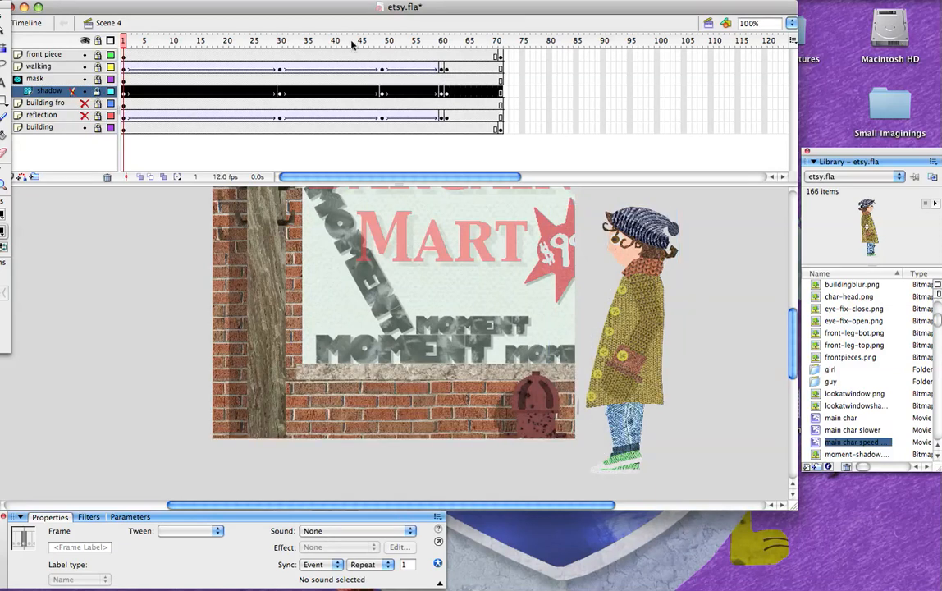
left_click(195, 39)
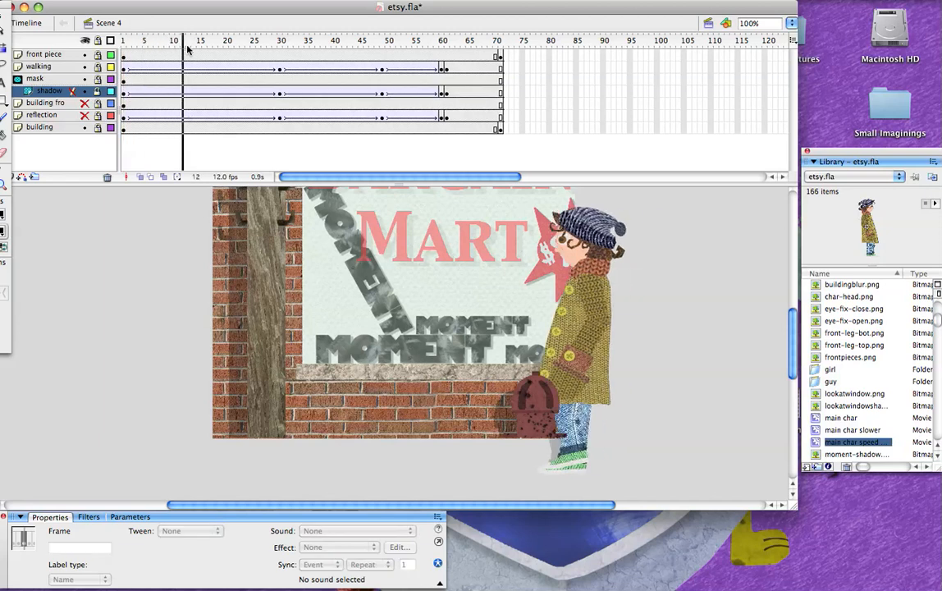
left_click(228, 39)
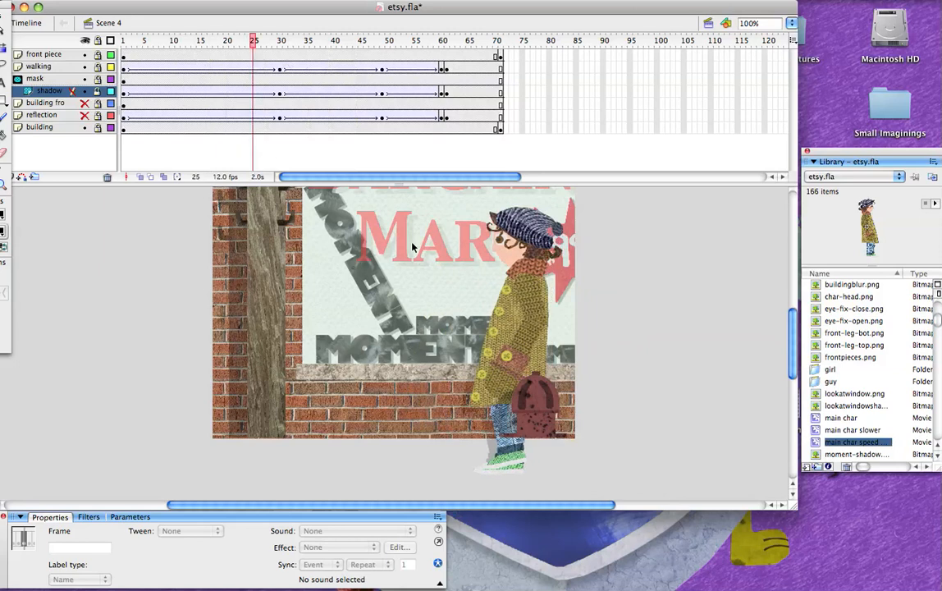
mouse_move(451, 324)
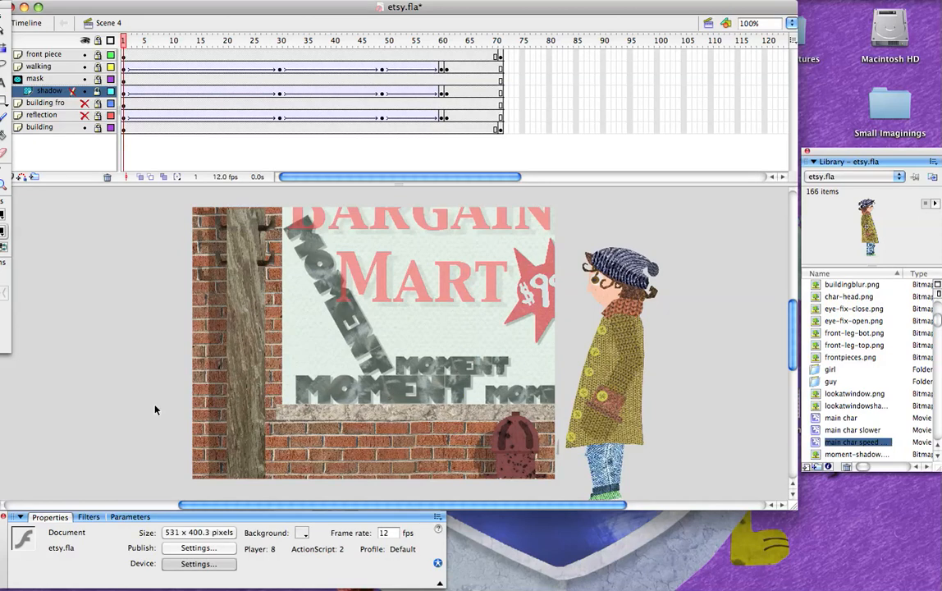
mouse_move(259, 496)
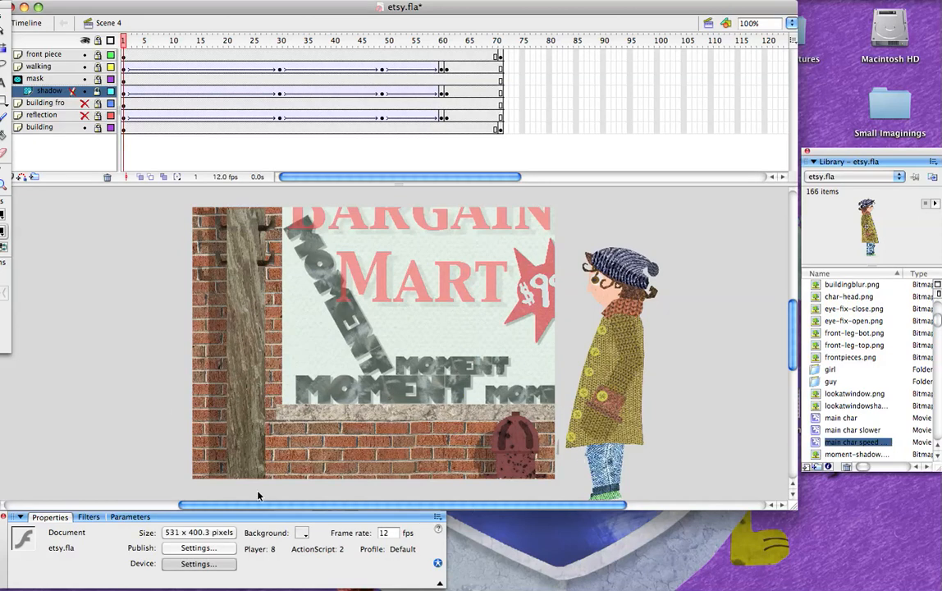
mouse_move(310, 425)
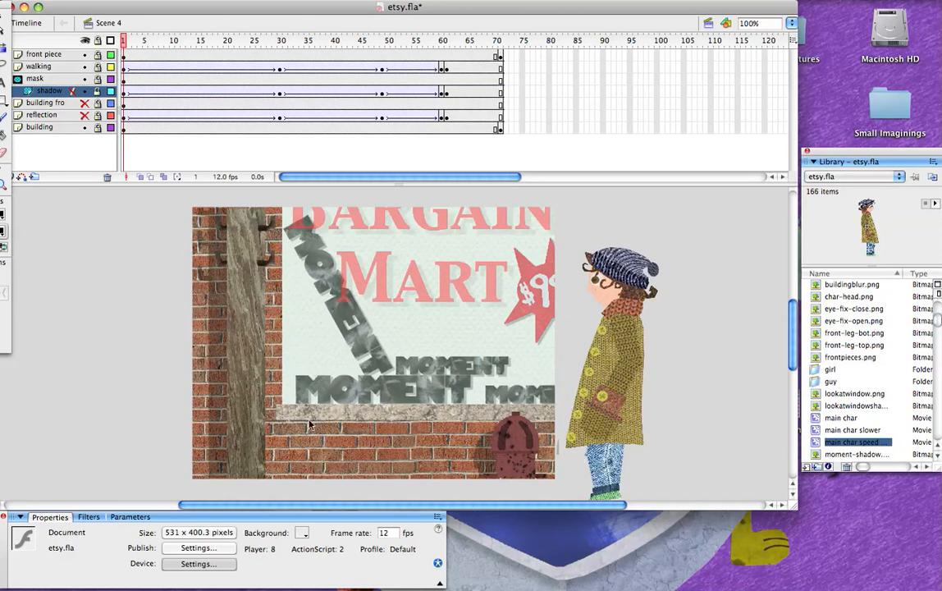
mouse_move(444, 425)
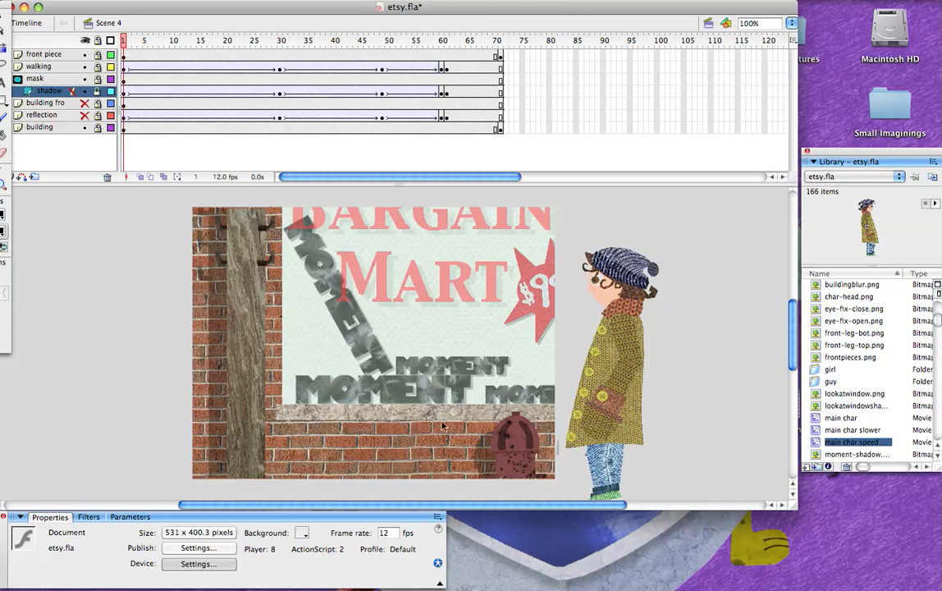
mouse_move(286, 279)
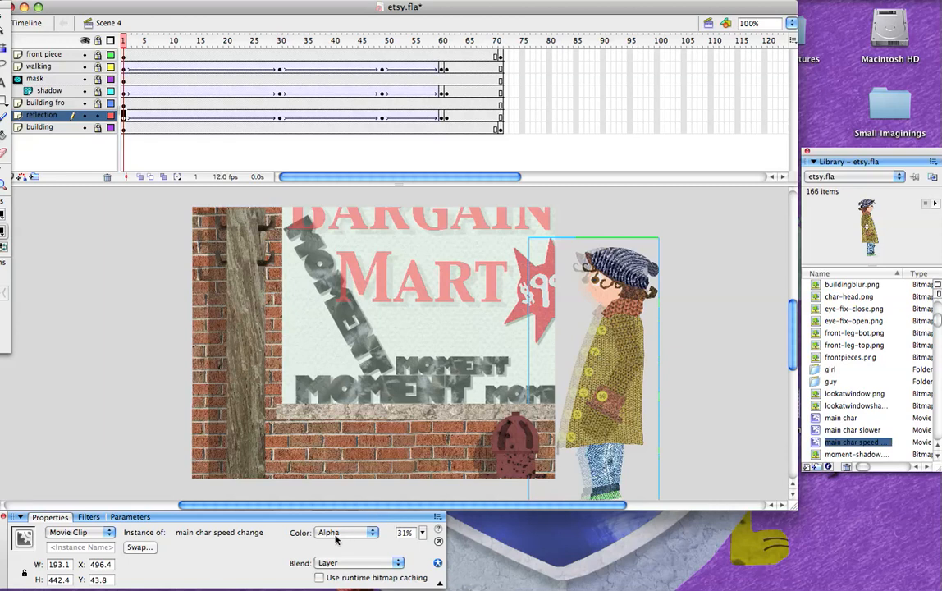
mouse_move(417, 543)
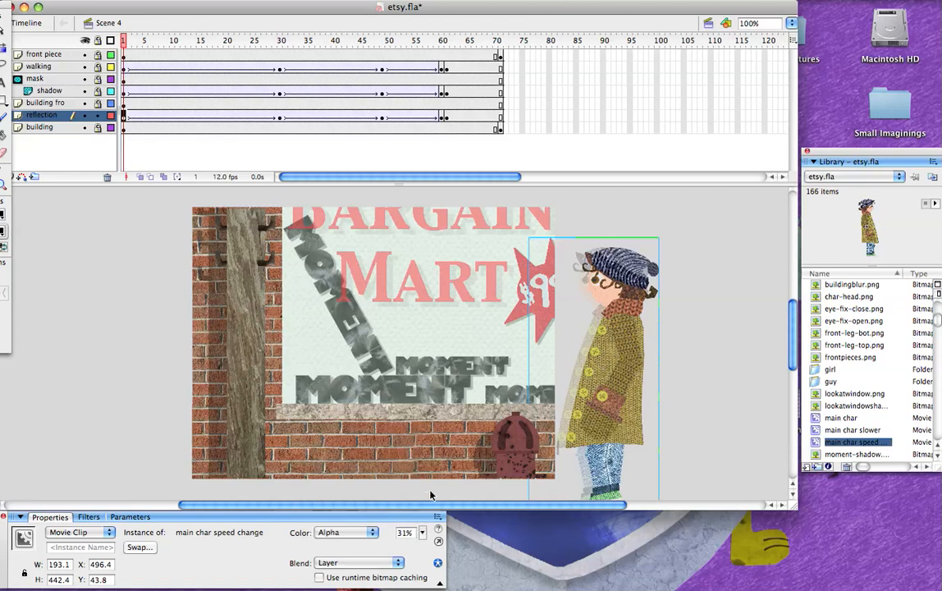
mouse_move(682, 478)
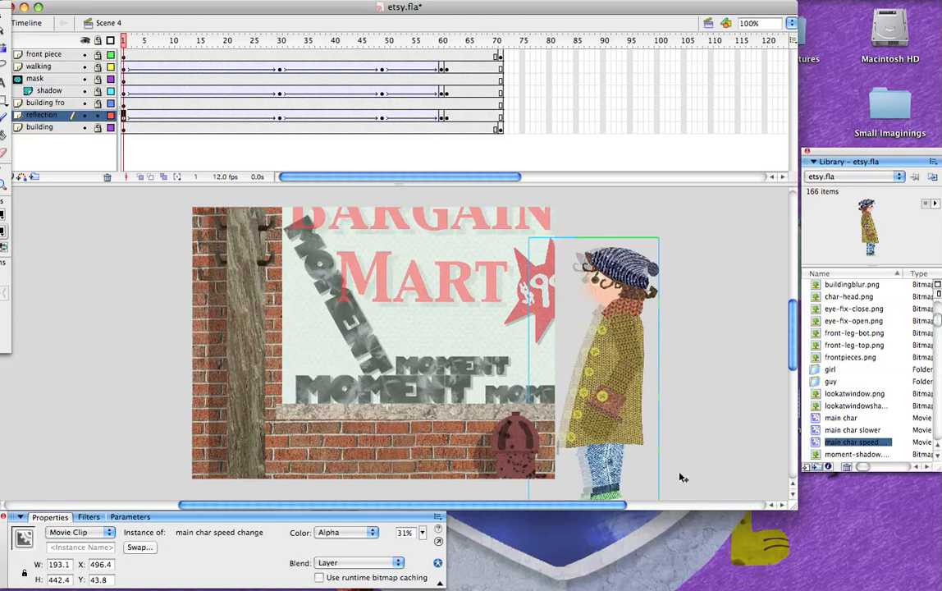
mouse_move(592, 307)
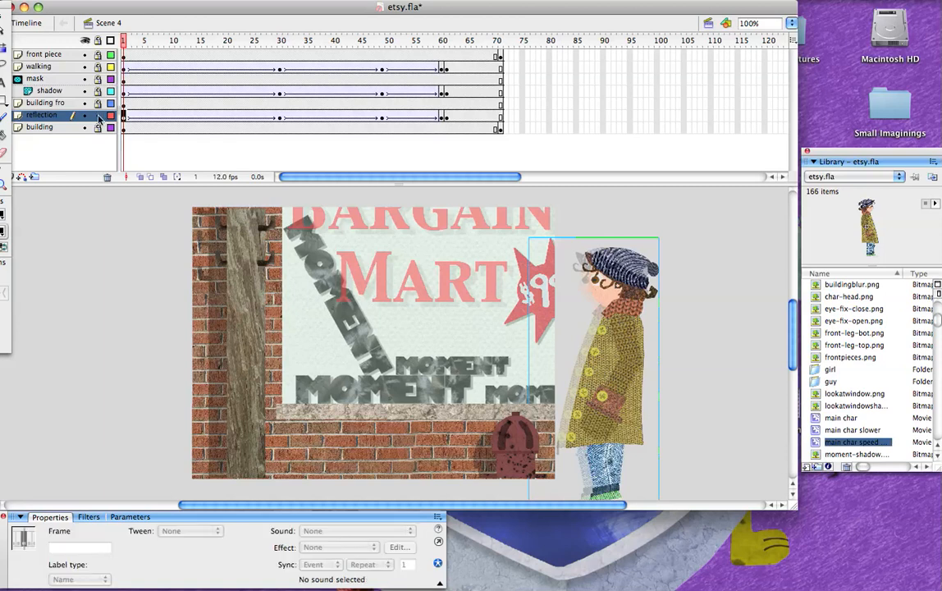
left_click(128, 40)
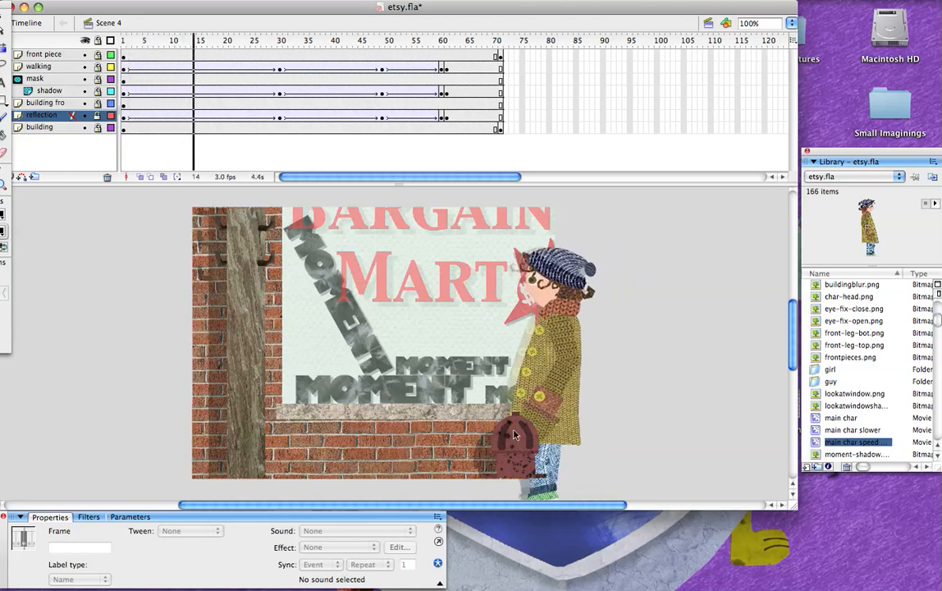
left_click(227, 40)
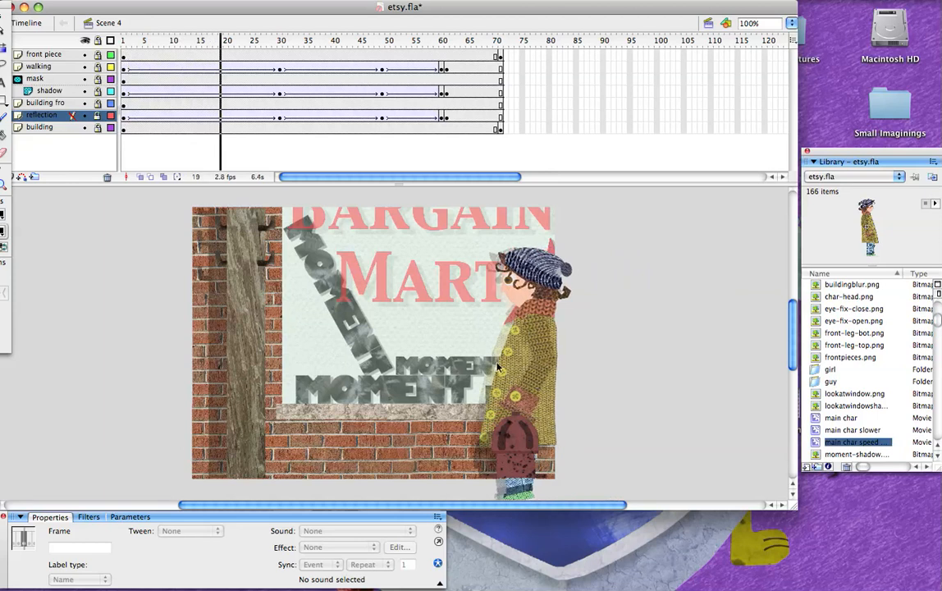
left_click(252, 39)
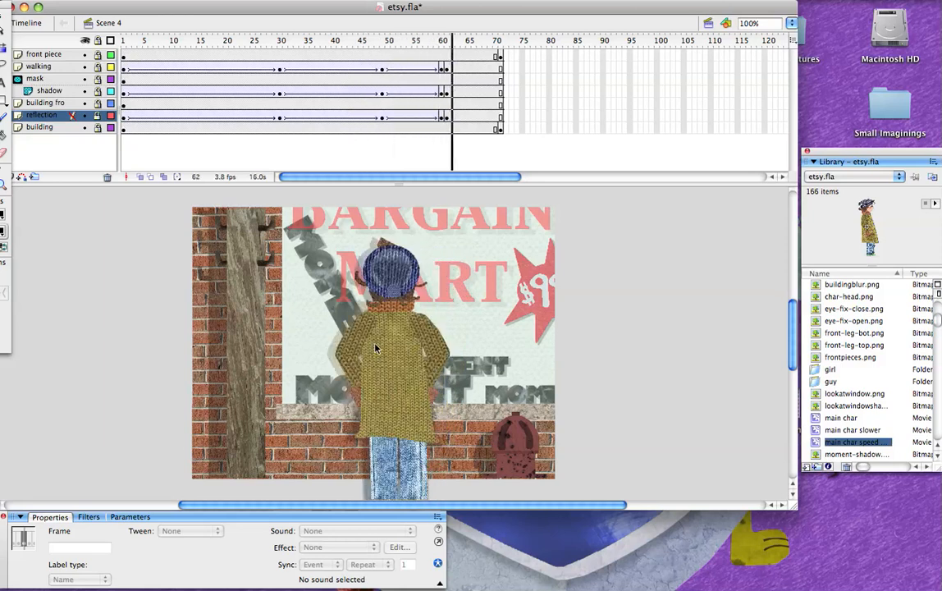
left_click(498, 40)
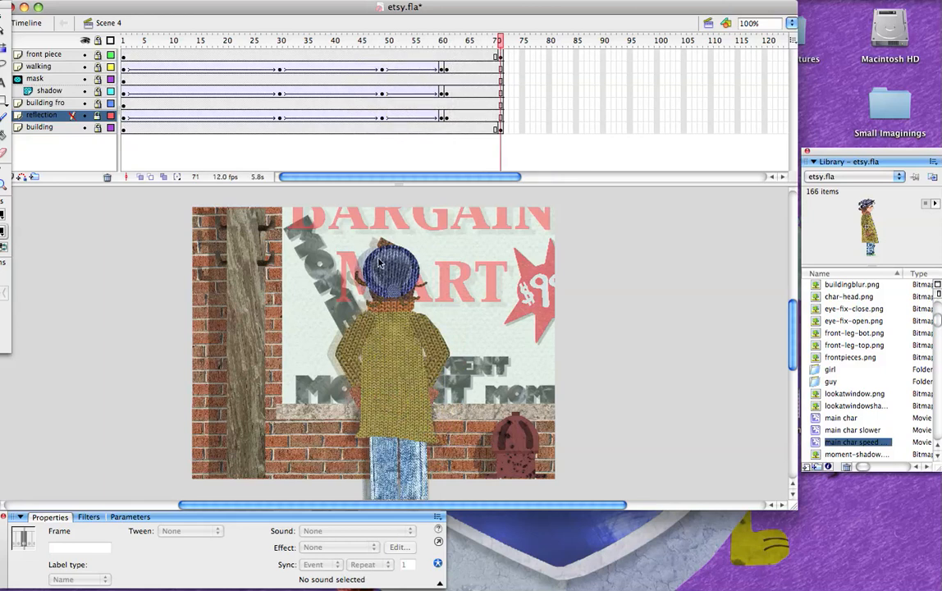
mouse_move(374, 304)
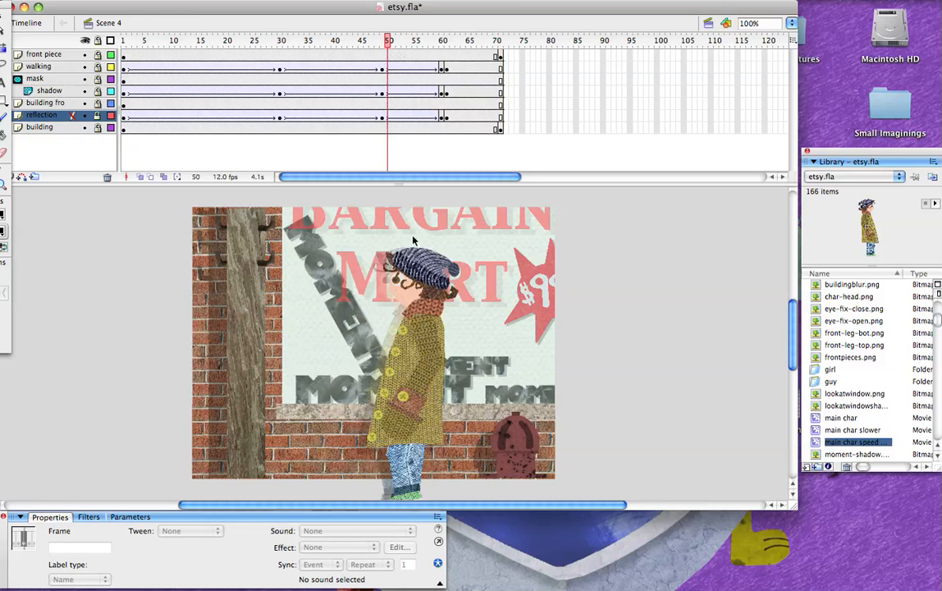
mouse_move(391, 309)
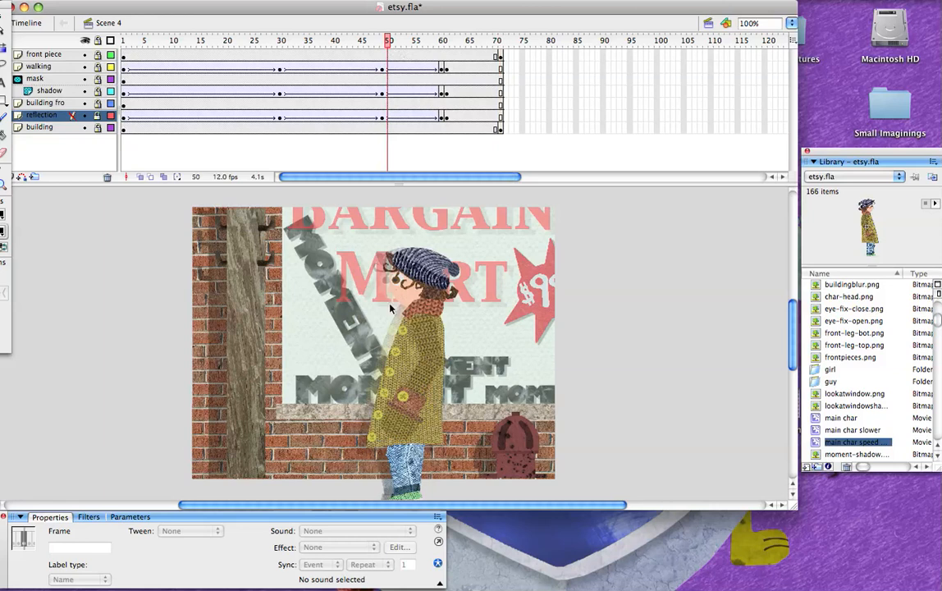
mouse_move(323, 304)
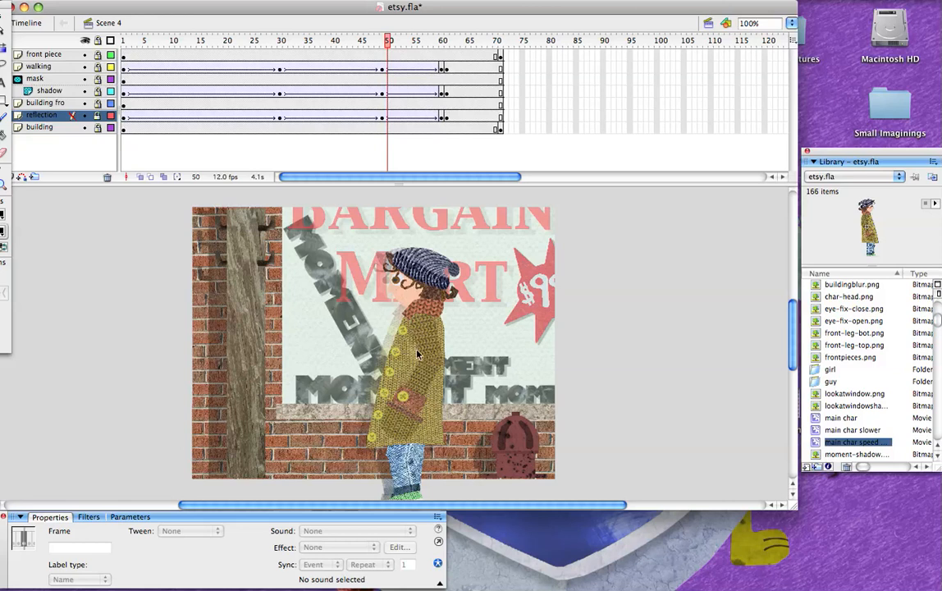
mouse_move(330, 136)
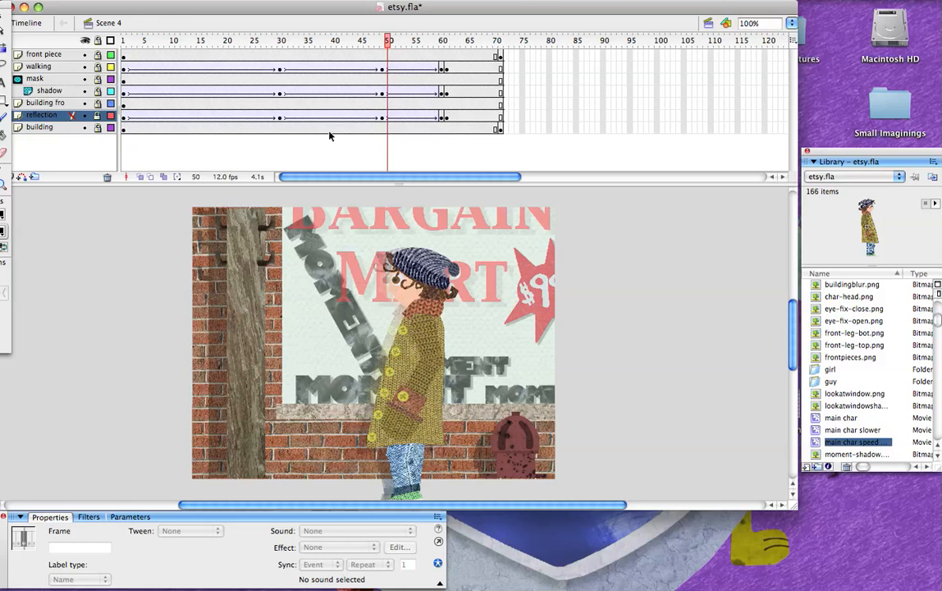